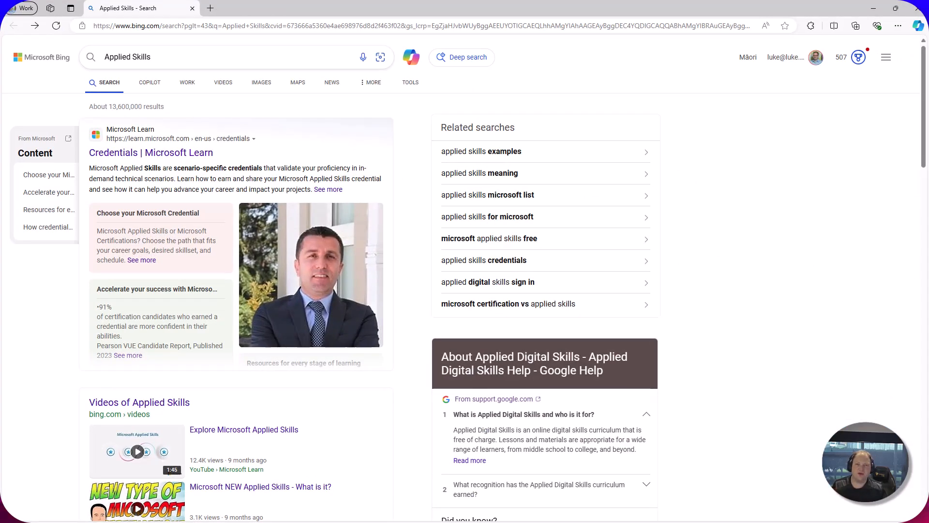
pyautogui.moveTo(142, 178)
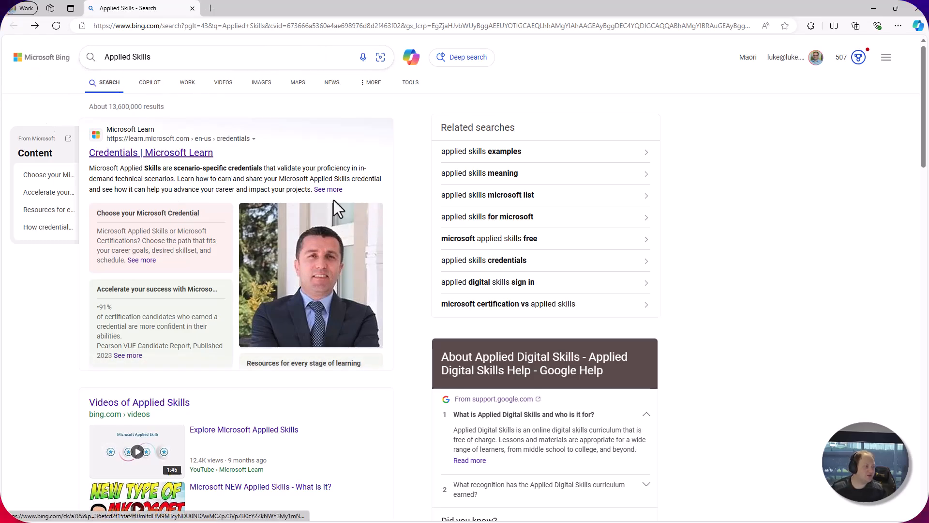
# Open the 'Credentials | Microsoft Learn' result from the Bing Applied Skills search
pyautogui.click(151, 153)
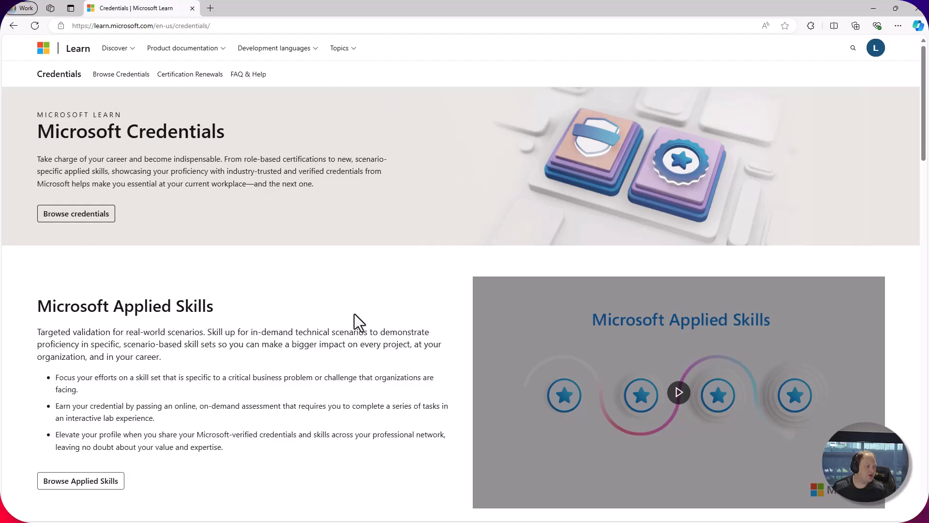
pyautogui.moveTo(335, 170)
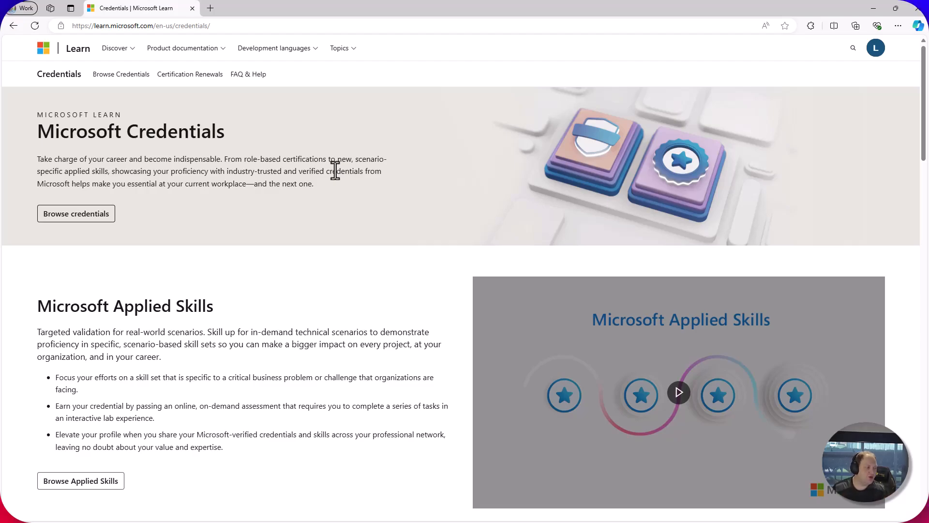
pyautogui.doubleClick(124, 306)
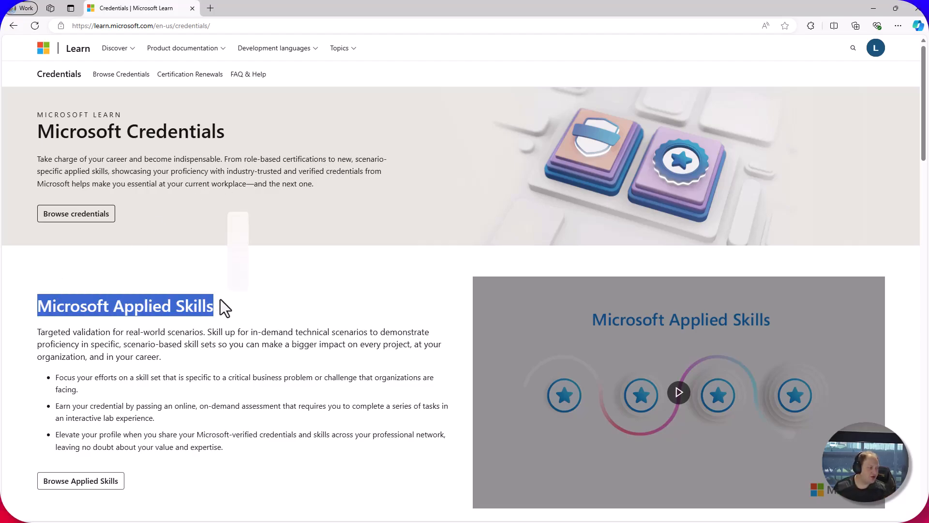
pyautogui.scroll(-3)
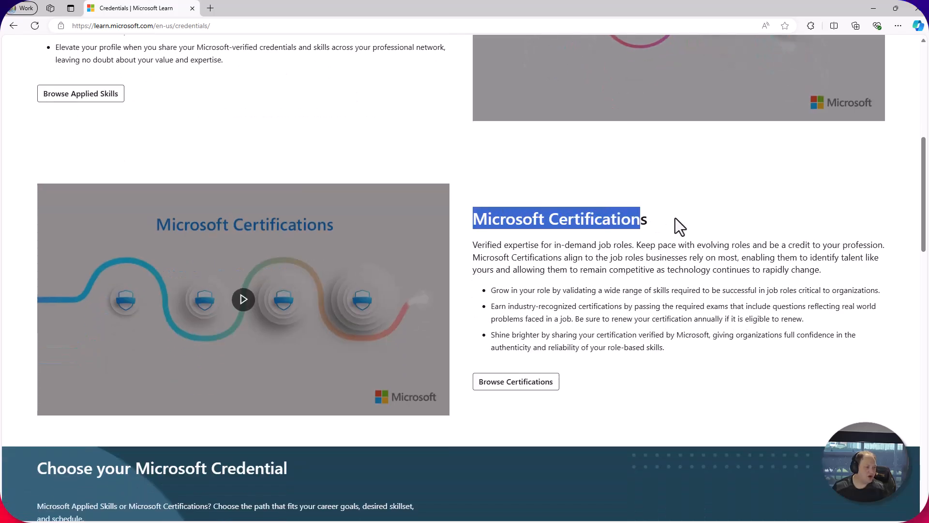
pyautogui.scroll(3)
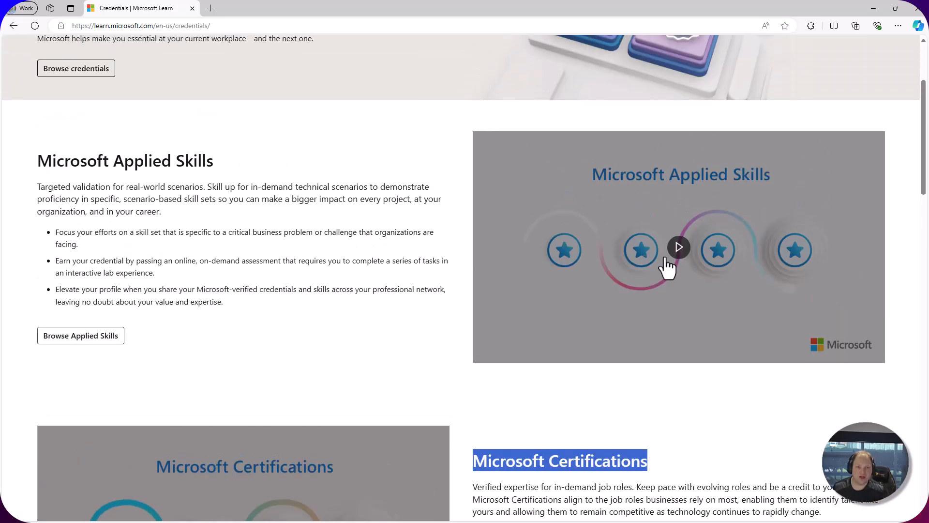
pyautogui.moveTo(492, 345)
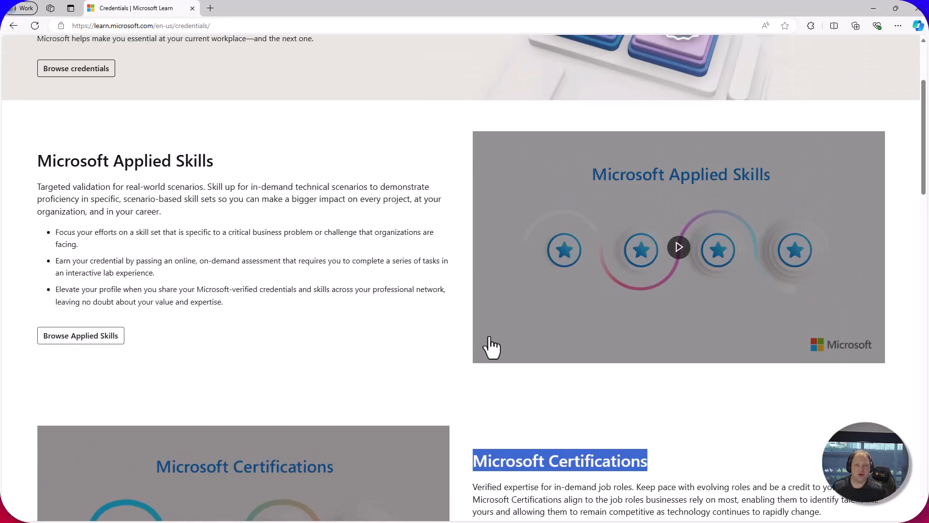
pyautogui.moveTo(80, 335)
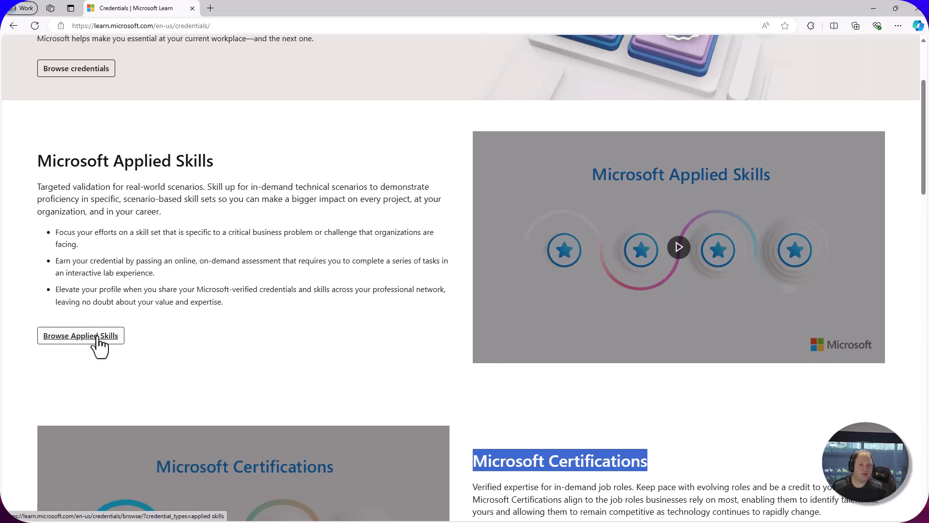
# Browse the Applied Skills credentials catalogue and scroll through all 26 results
pyautogui.click(80, 336)
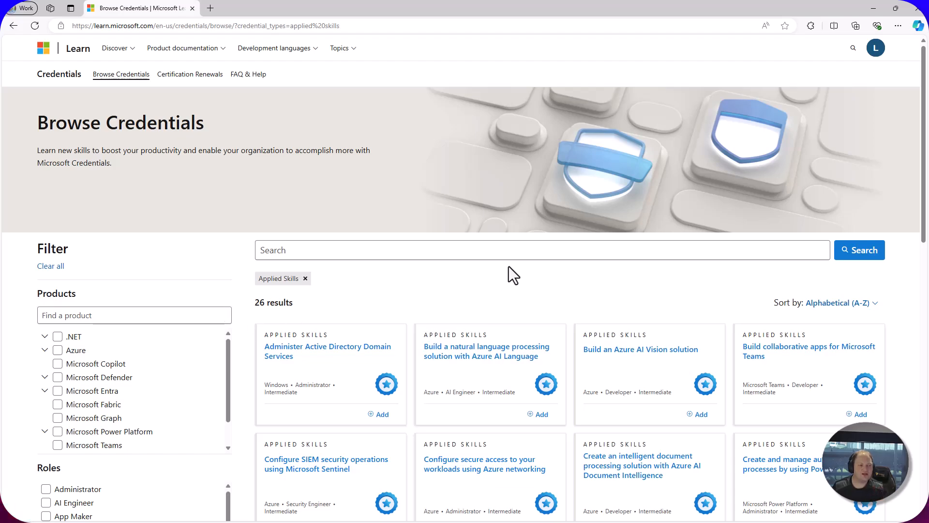
pyautogui.moveTo(518, 272)
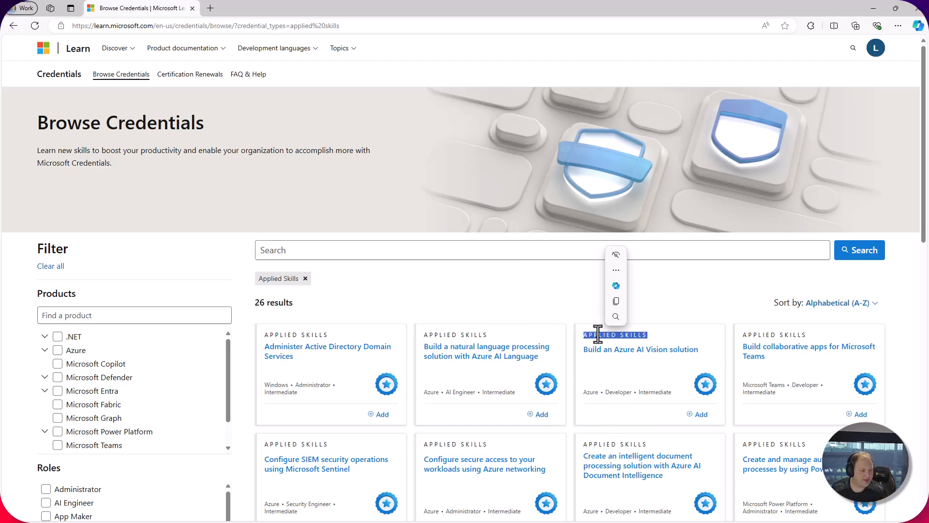
pyautogui.scroll(-3)
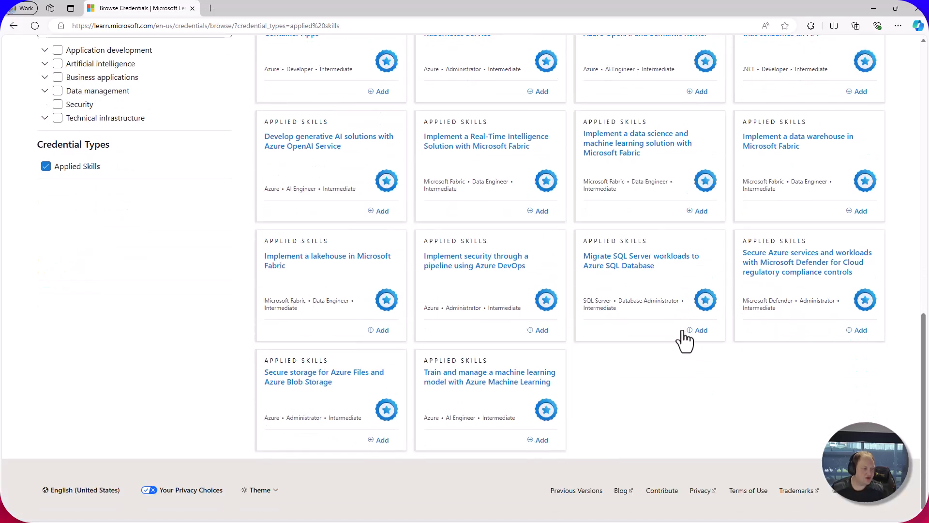
pyautogui.scroll(3)
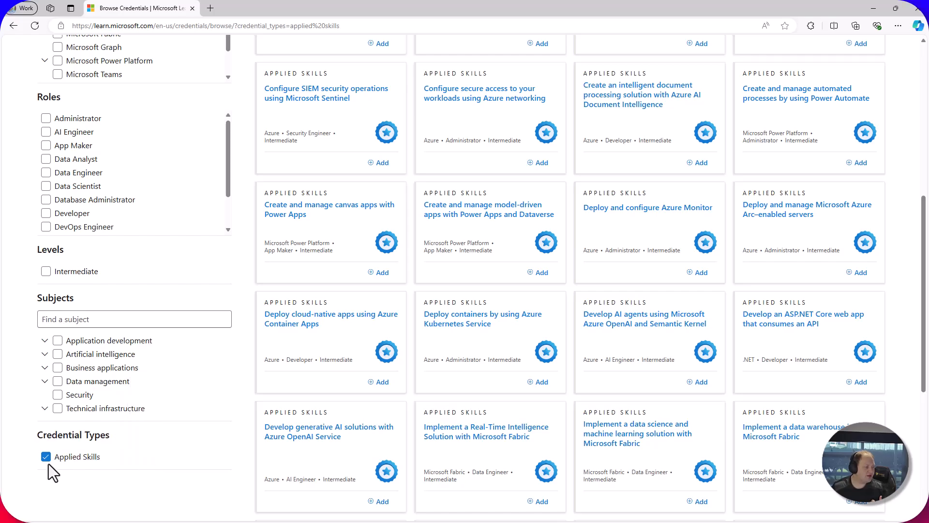
pyautogui.scroll(3)
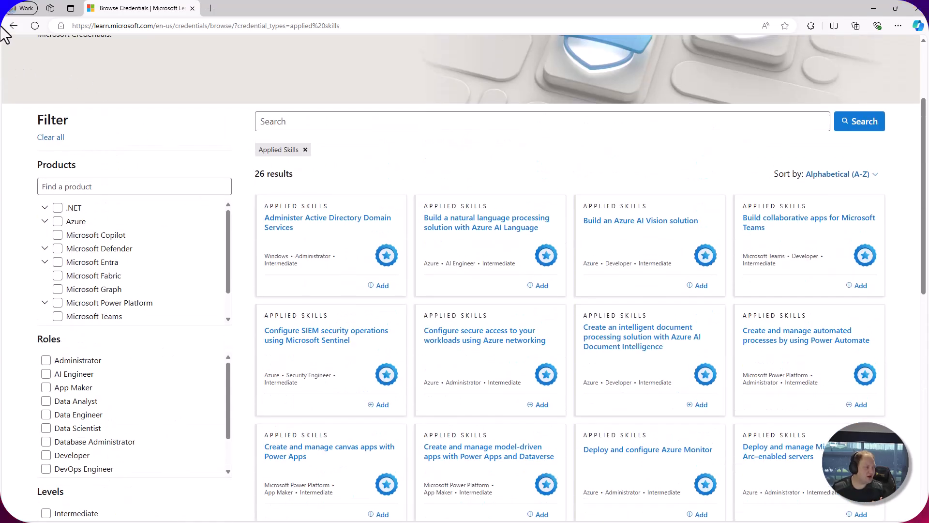
pyautogui.click(13, 26)
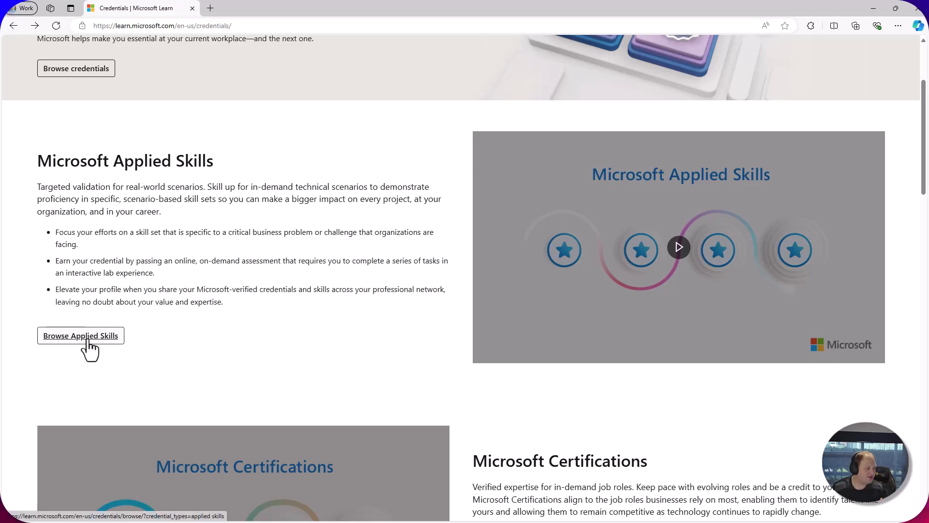
pyautogui.click(80, 336)
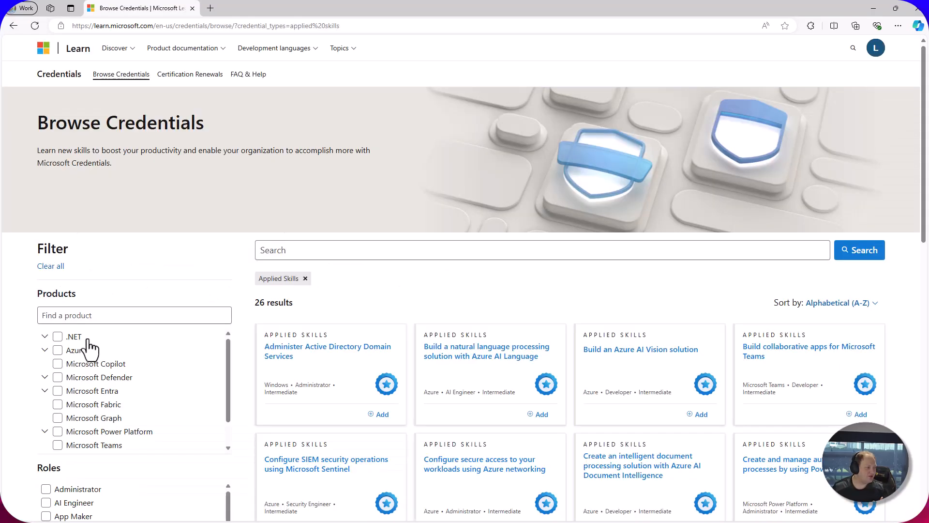
pyautogui.scroll(-3)
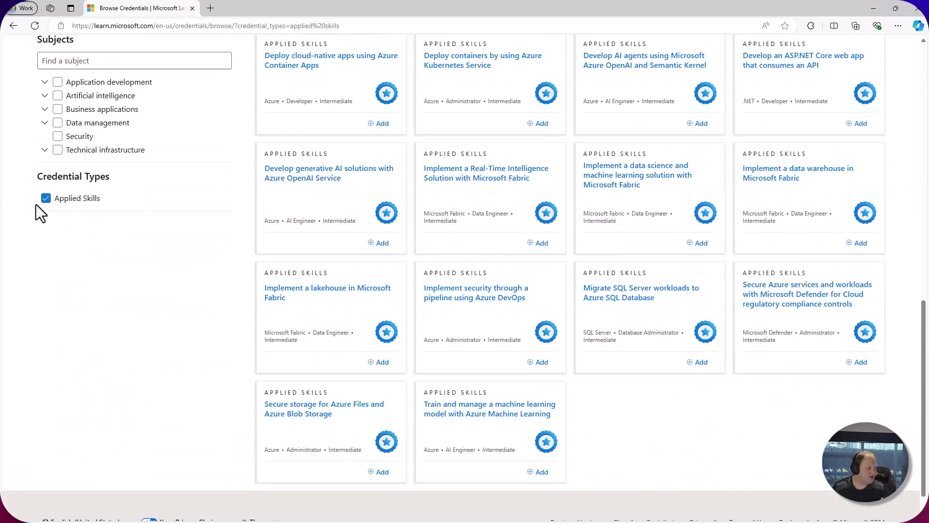
pyautogui.click(45, 198)
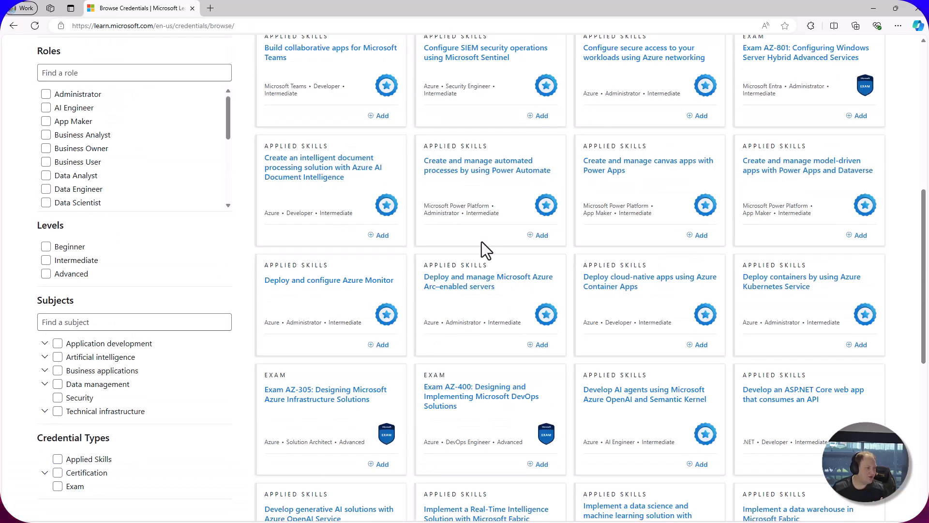
pyautogui.scroll(-3)
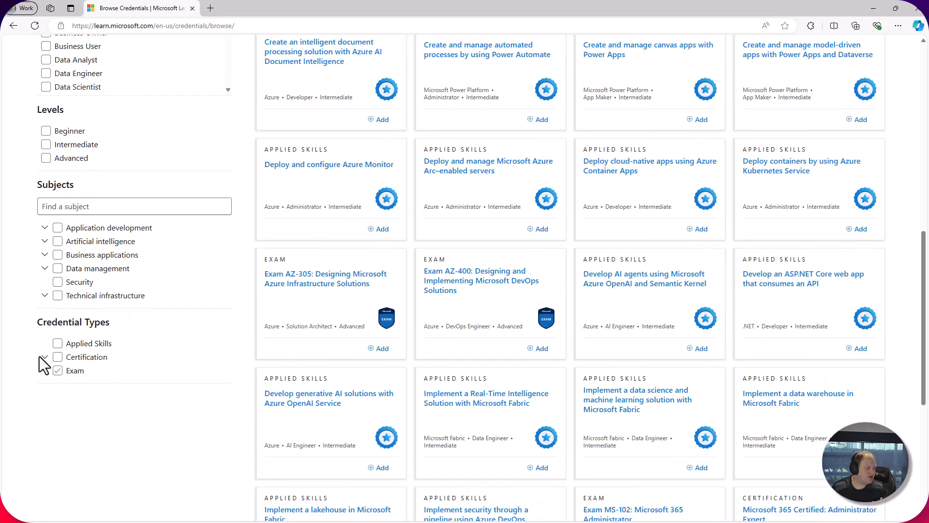
pyautogui.click(57, 342)
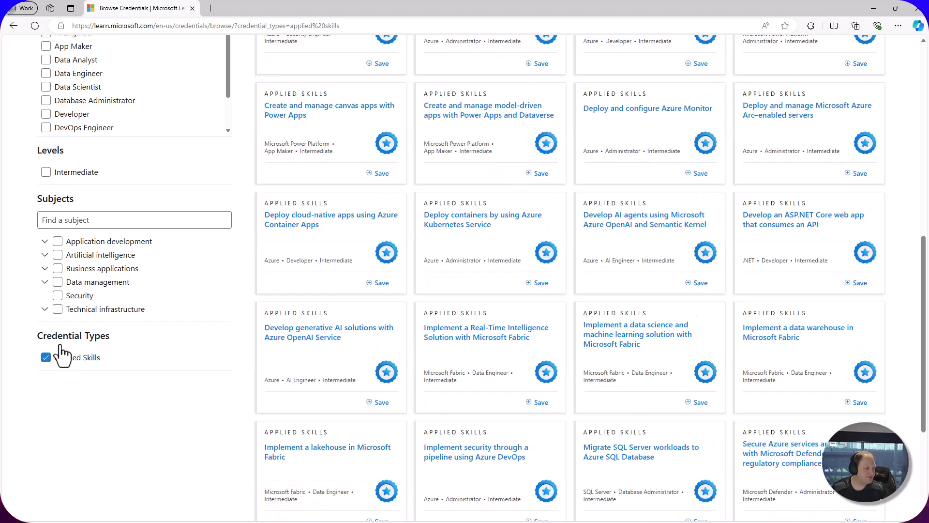
pyautogui.scroll(3)
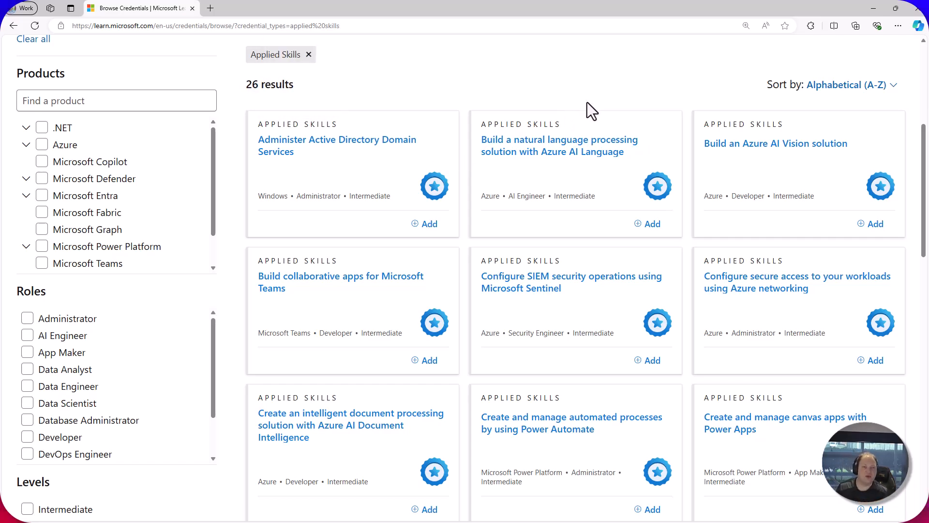
pyautogui.scroll(-3)
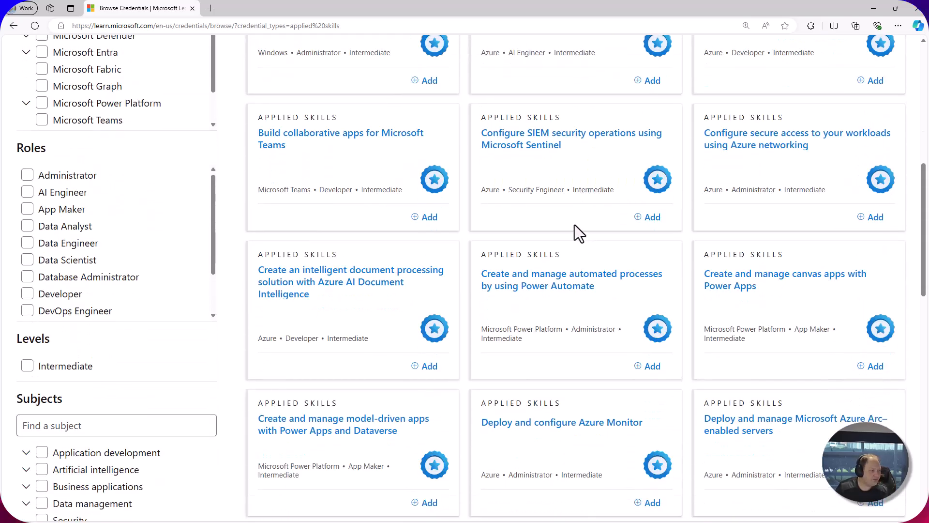
pyautogui.scroll(3)
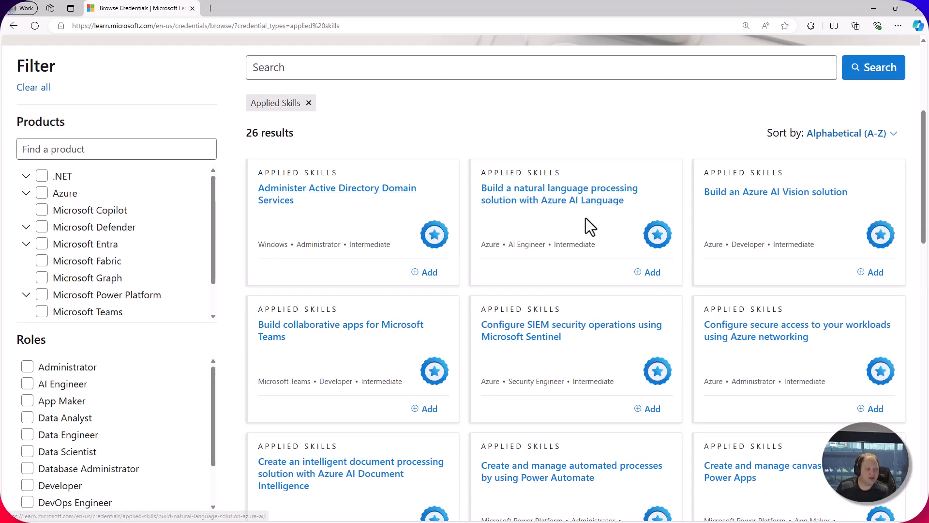
pyautogui.moveTo(348, 206)
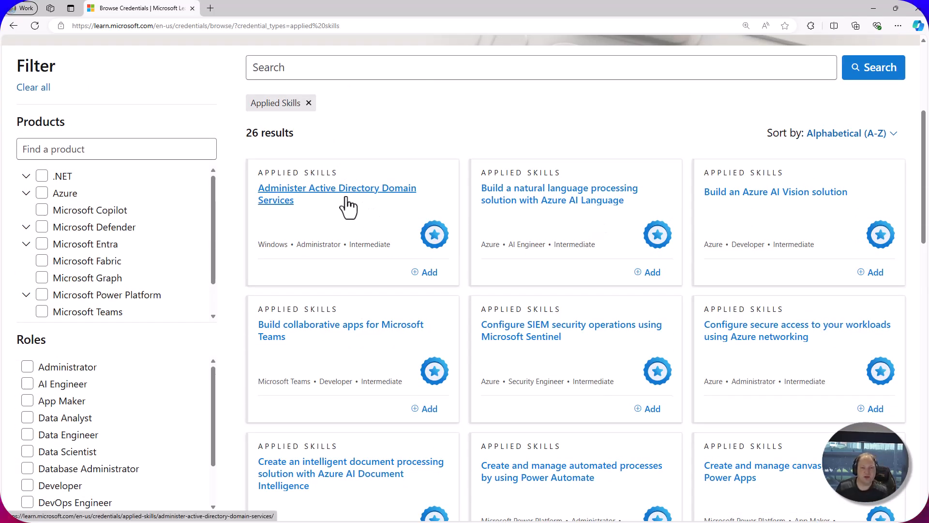
pyautogui.click(337, 194)
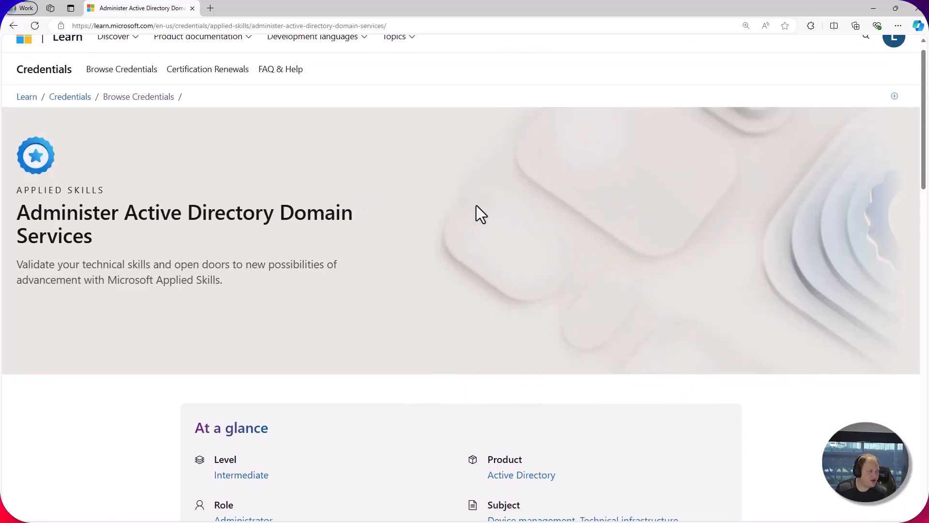
pyautogui.scroll(-3)
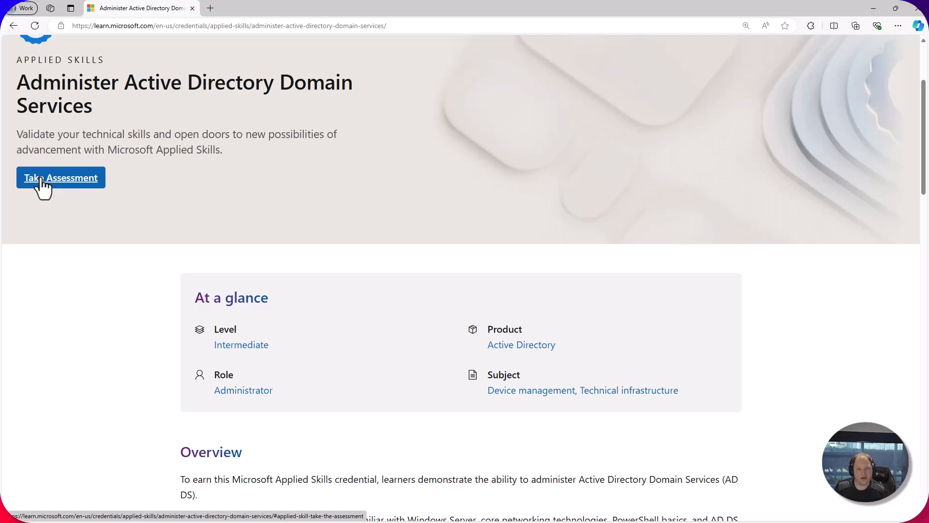
pyautogui.scroll(-3)
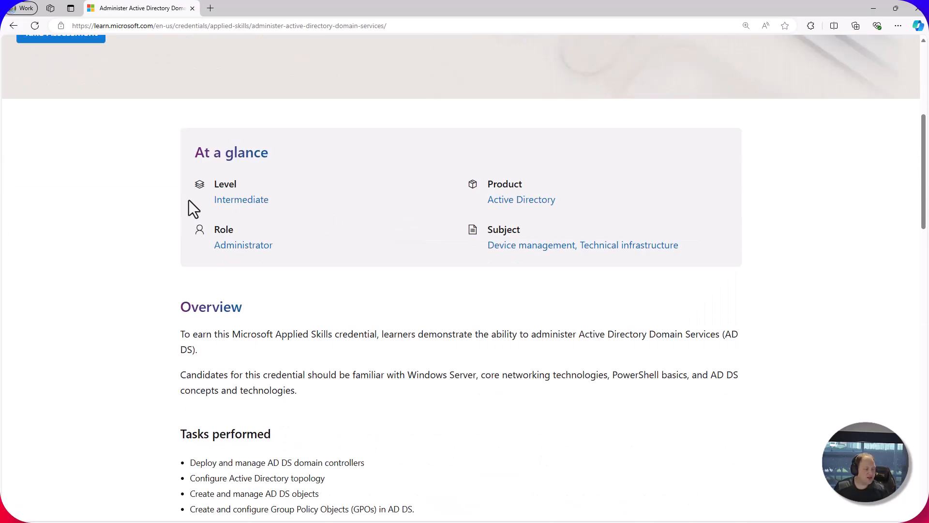
pyautogui.moveTo(278, 287)
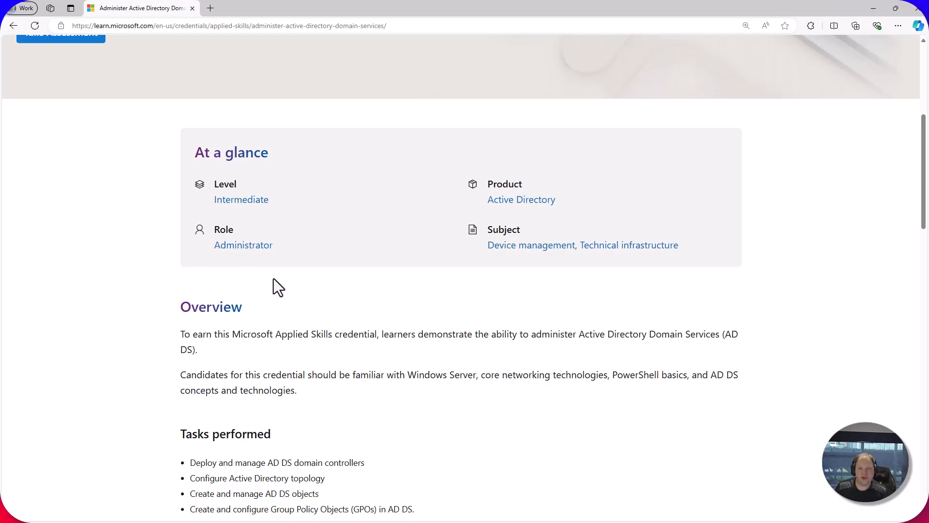
pyautogui.moveTo(270, 280)
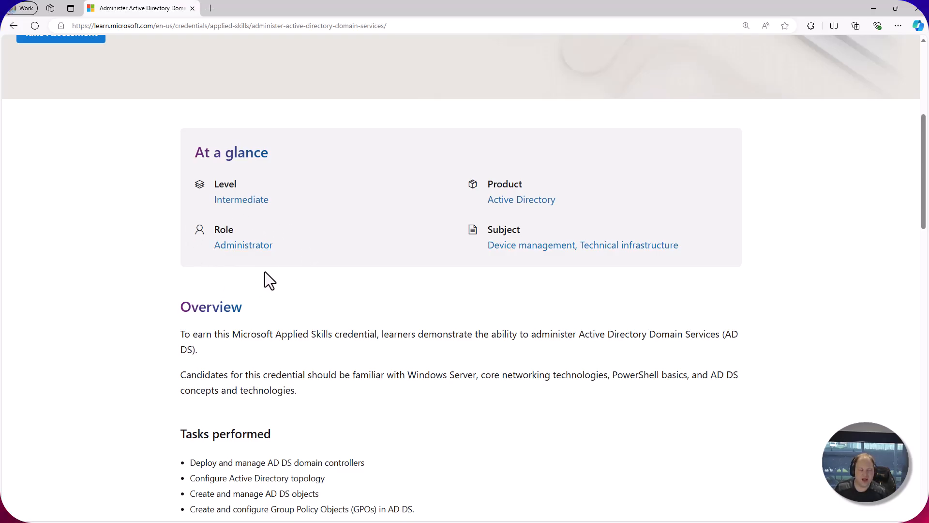
pyautogui.moveTo(243, 245)
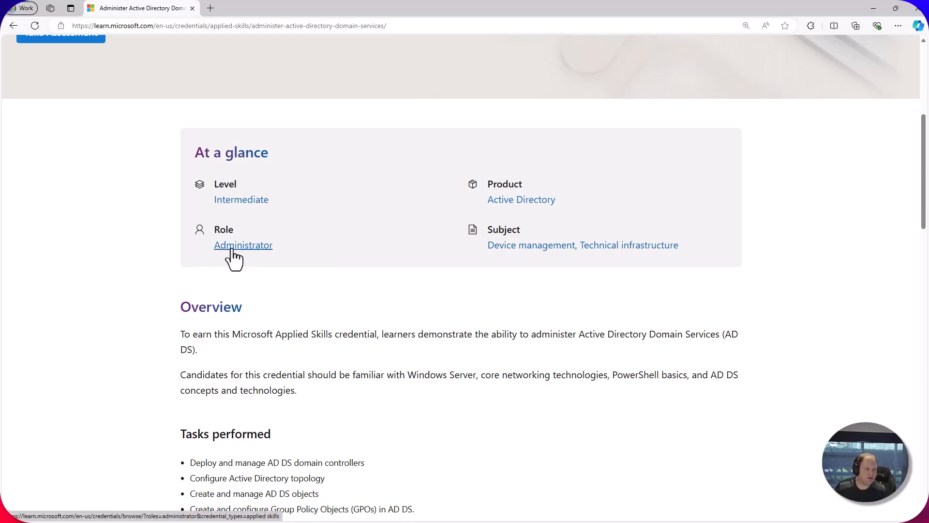
pyautogui.moveTo(595, 299)
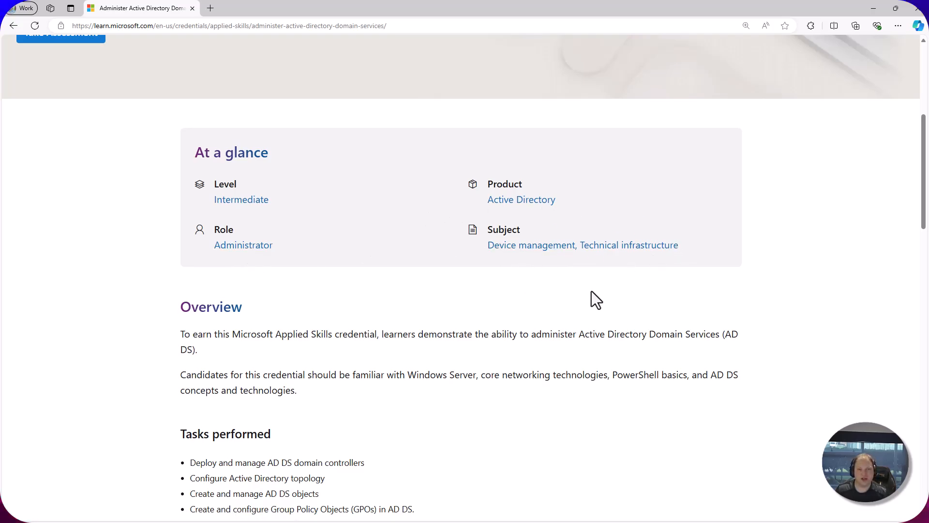
pyautogui.scroll(3)
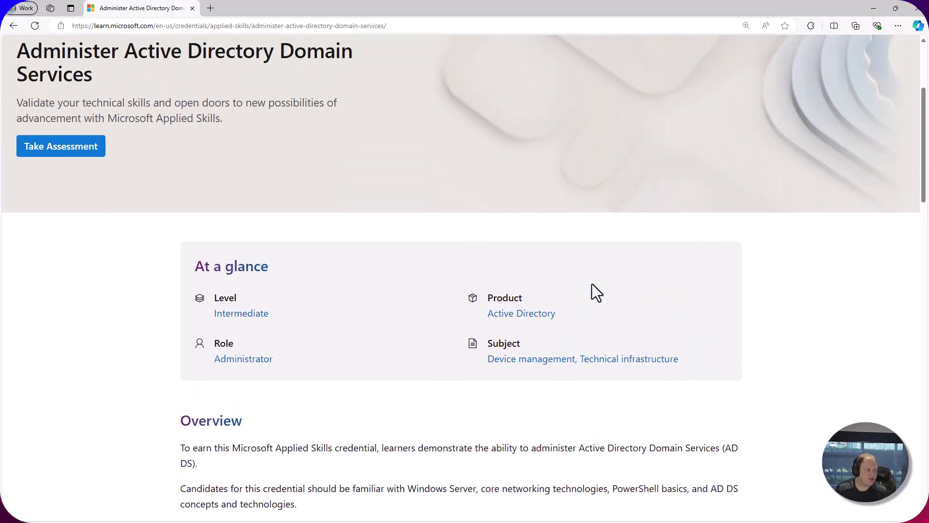
pyautogui.scroll(3)
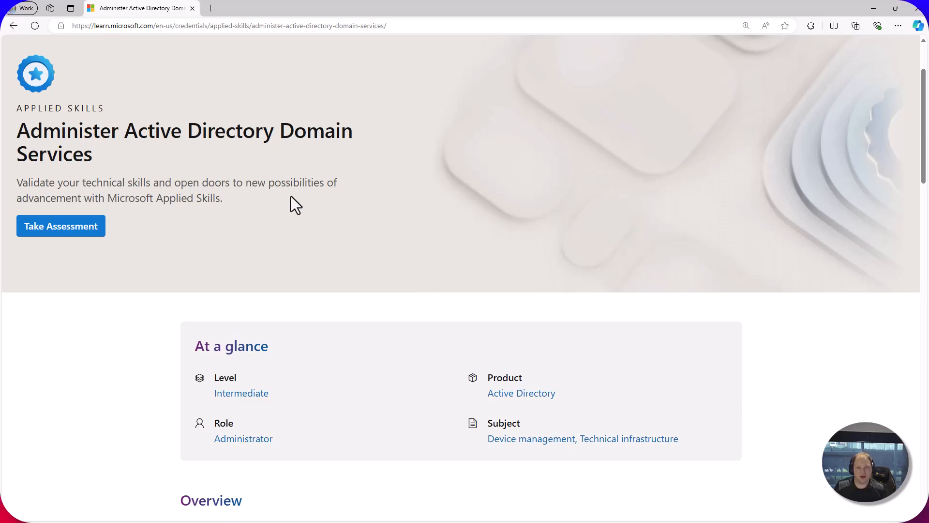
pyautogui.moveTo(502, 423)
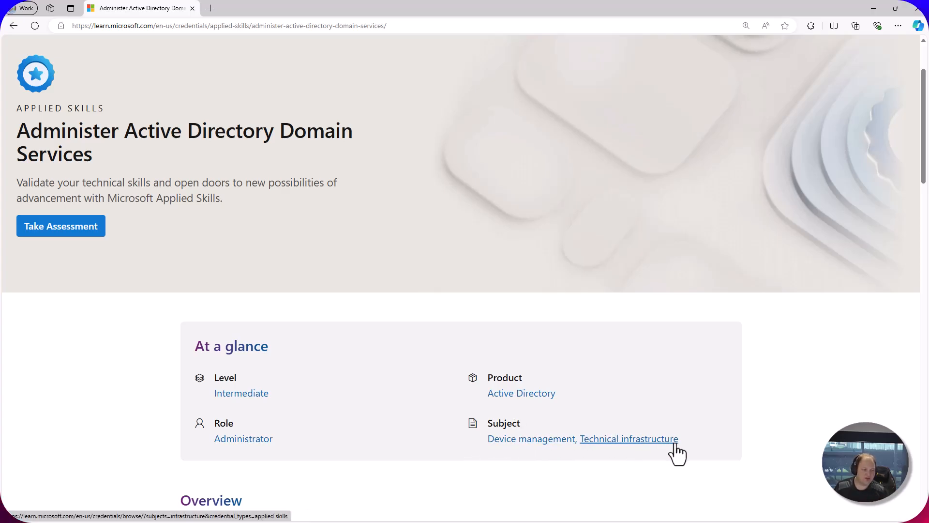
pyautogui.scroll(-3)
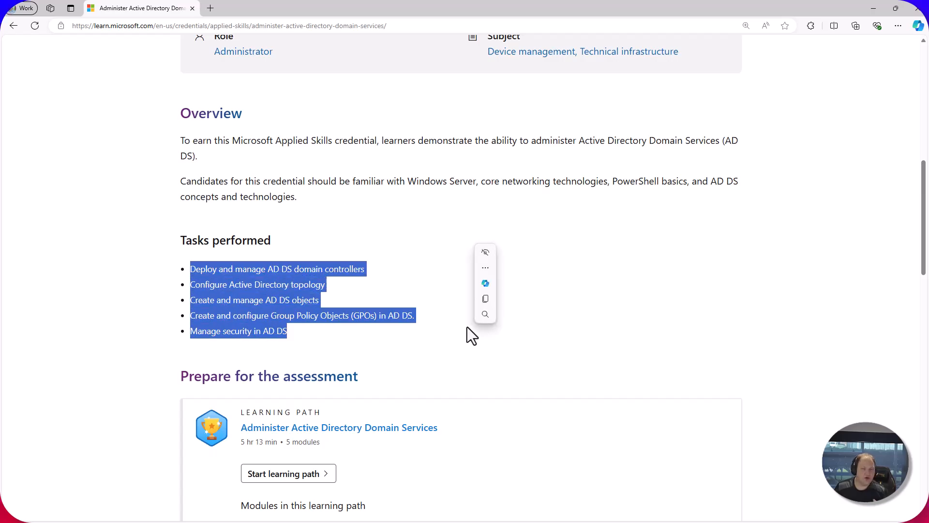
pyautogui.click(495, 326)
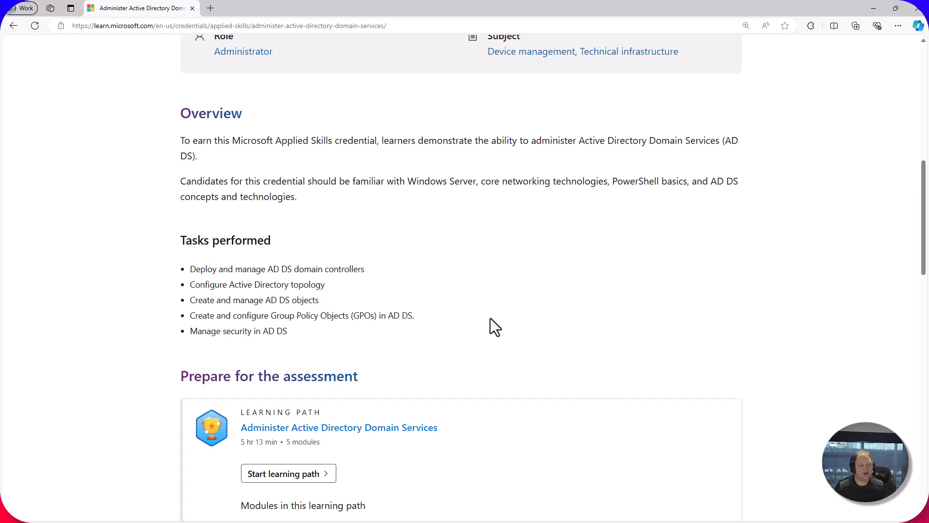
pyautogui.moveTo(480, 317)
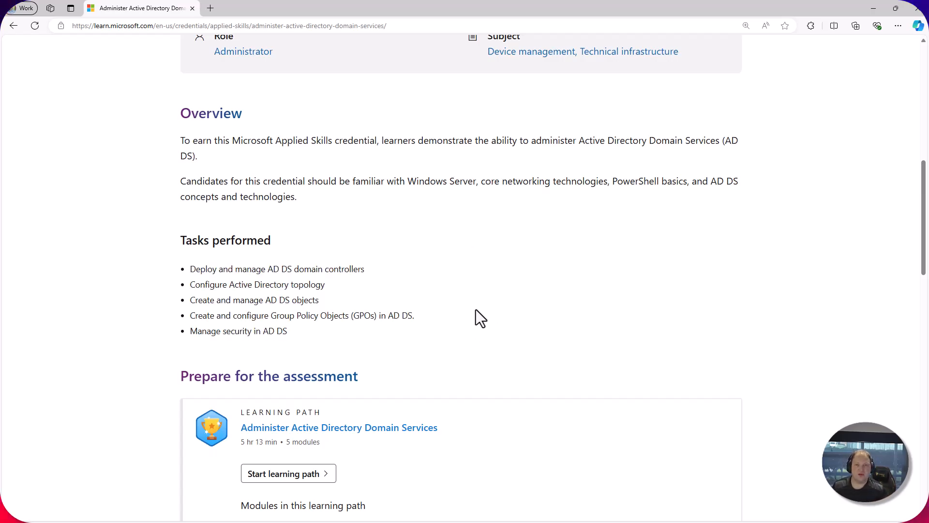
pyautogui.moveTo(433, 323)
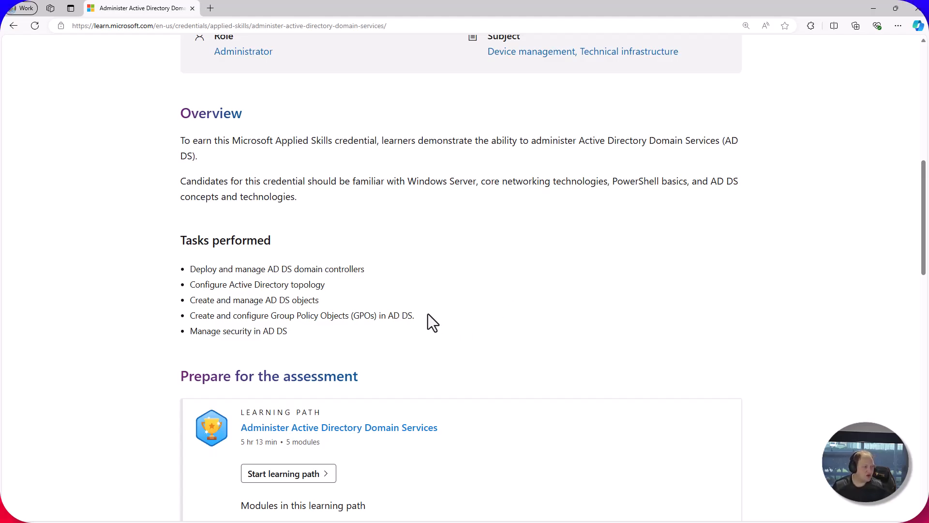
pyautogui.scroll(-3)
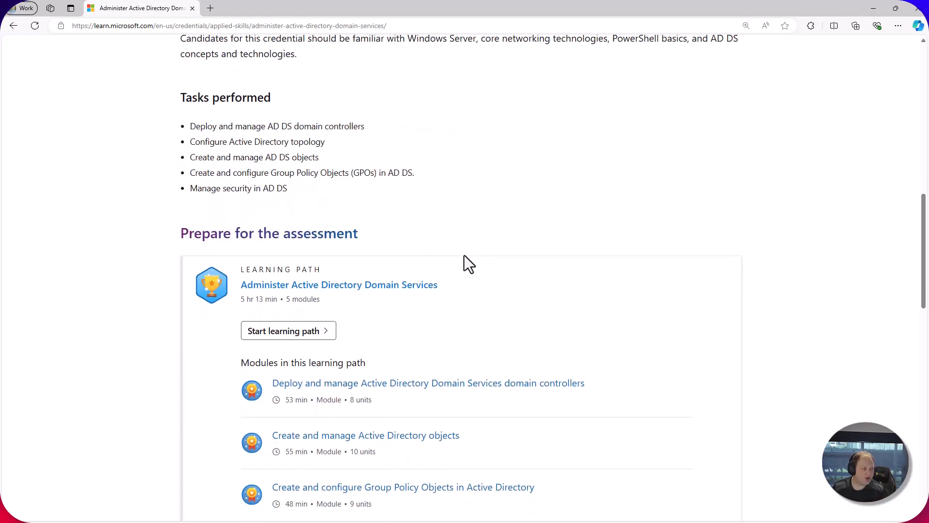
pyautogui.scroll(-3)
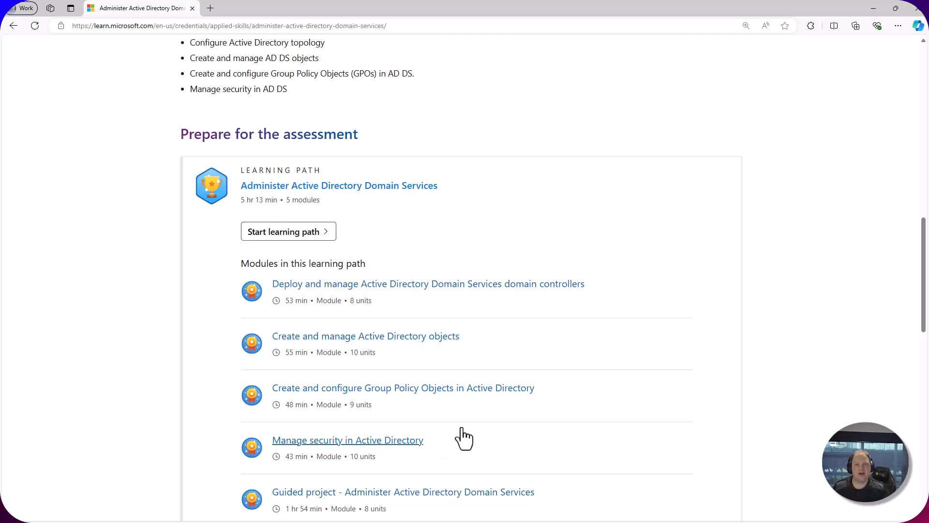
pyautogui.moveTo(237, 213)
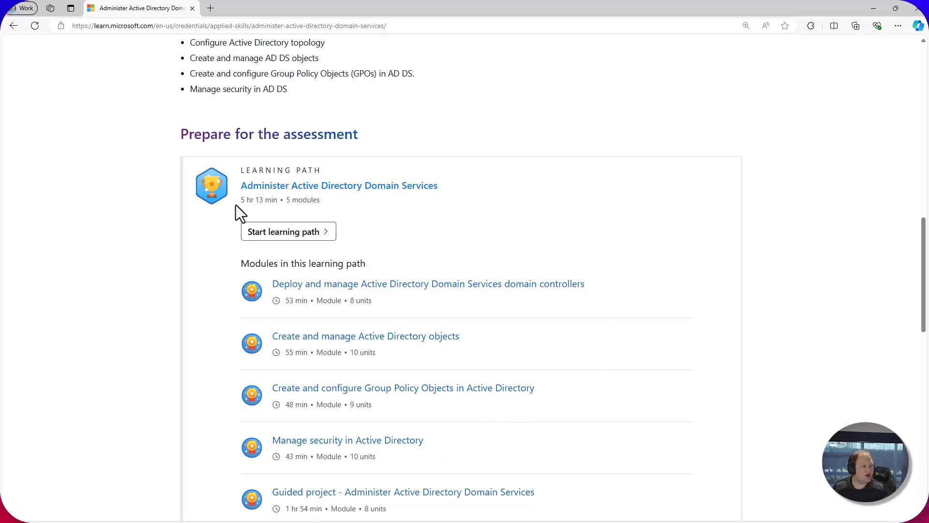
pyautogui.moveTo(269, 200)
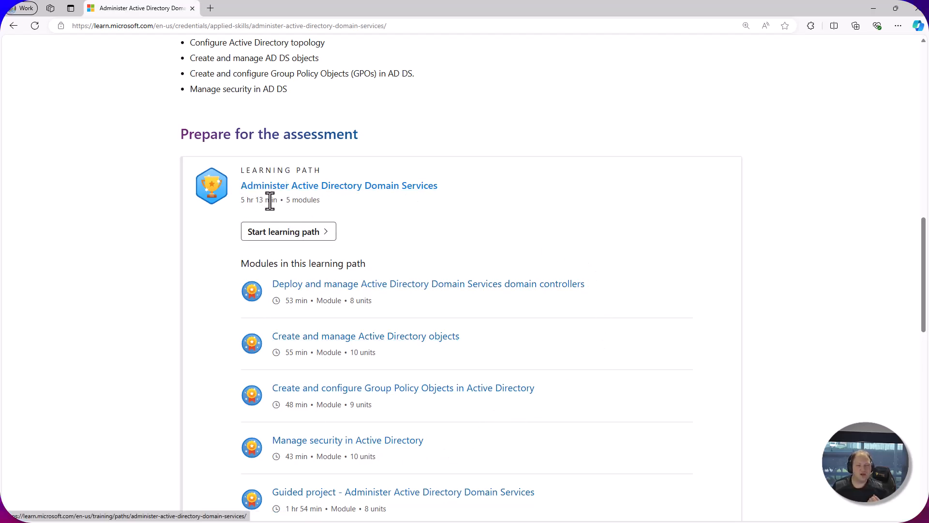
pyautogui.moveTo(378, 196)
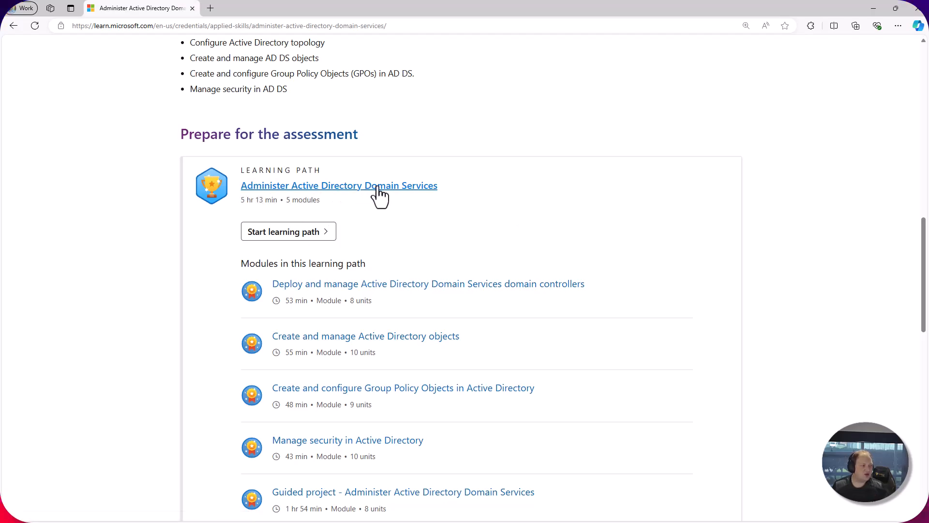
pyautogui.scroll(-3)
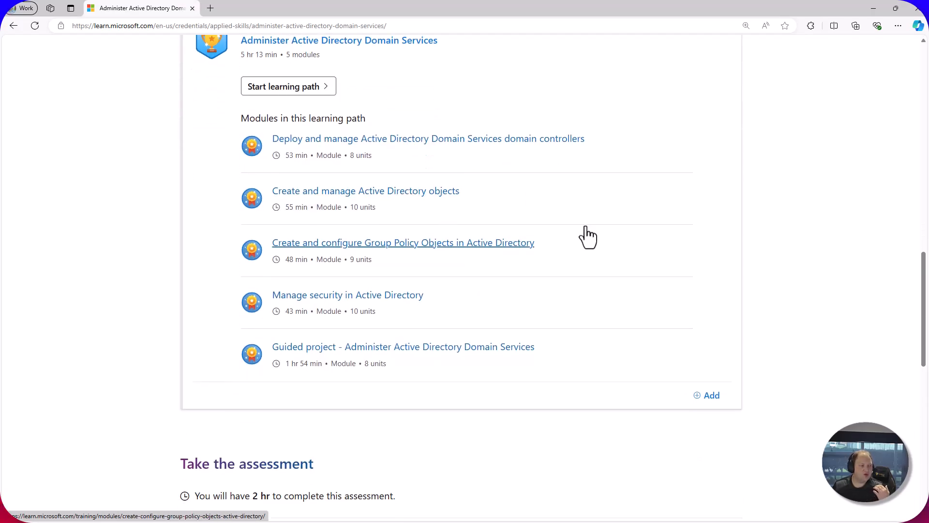
pyautogui.scroll(3)
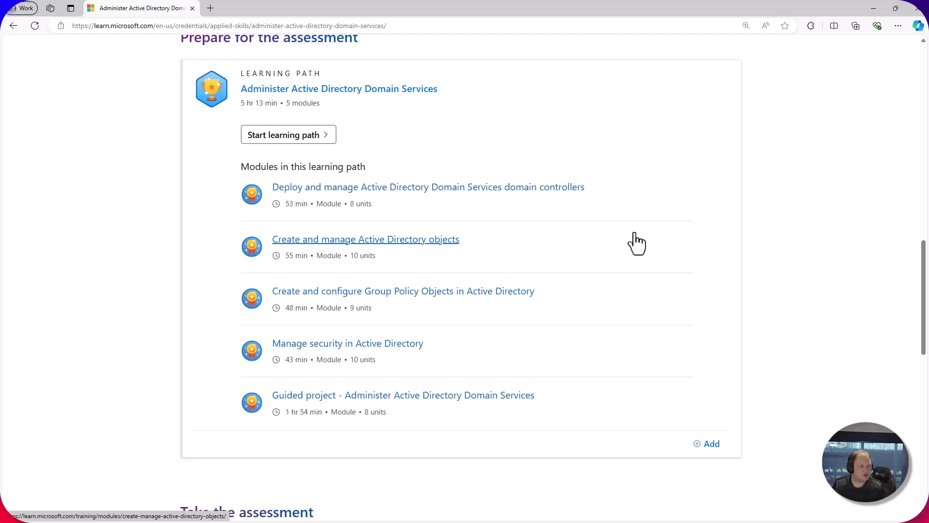
pyautogui.scroll(3)
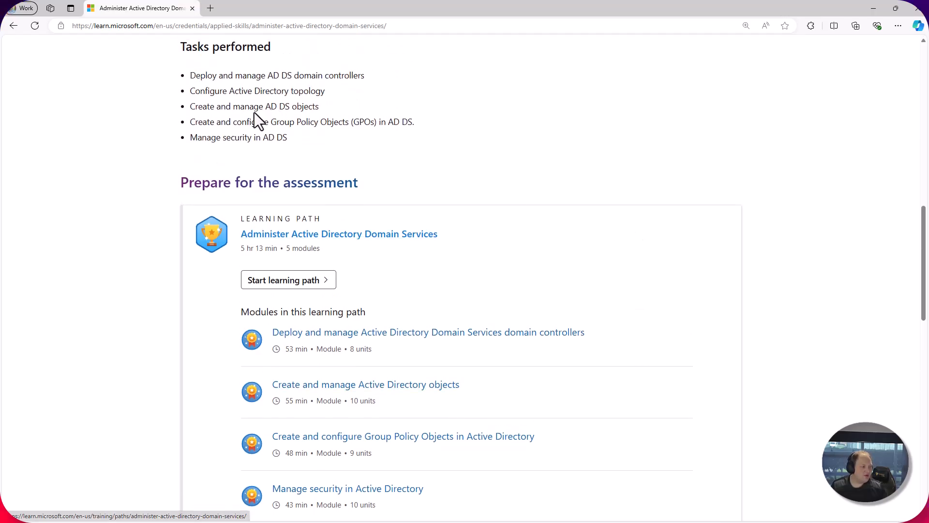
pyautogui.moveTo(343, 125)
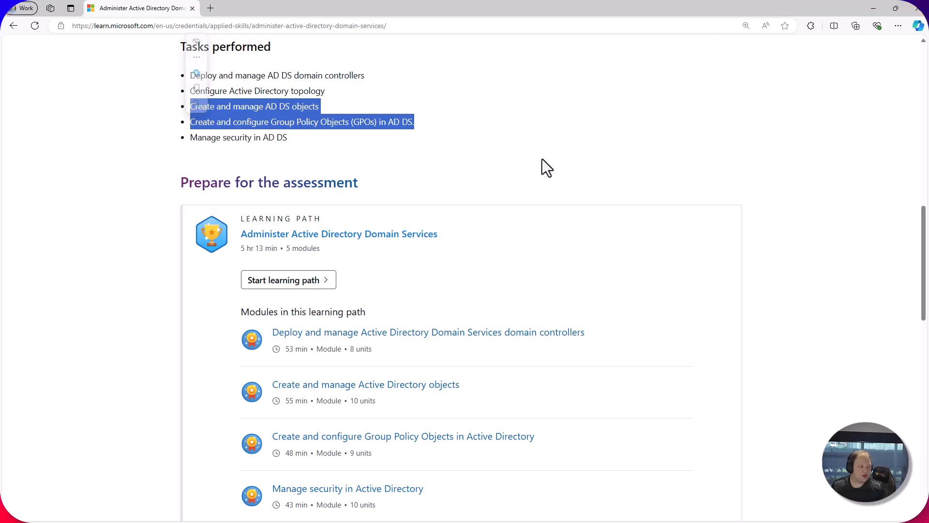
pyautogui.scroll(-3)
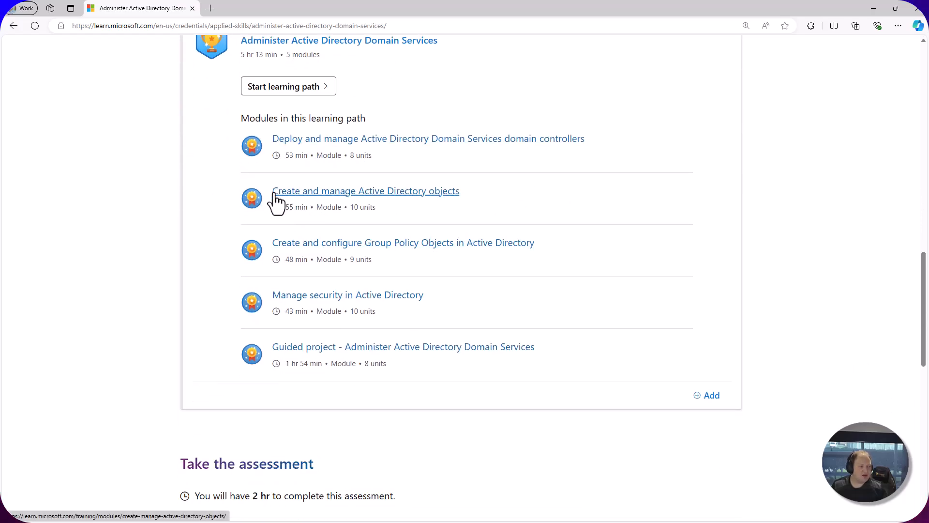
pyautogui.moveTo(461, 213)
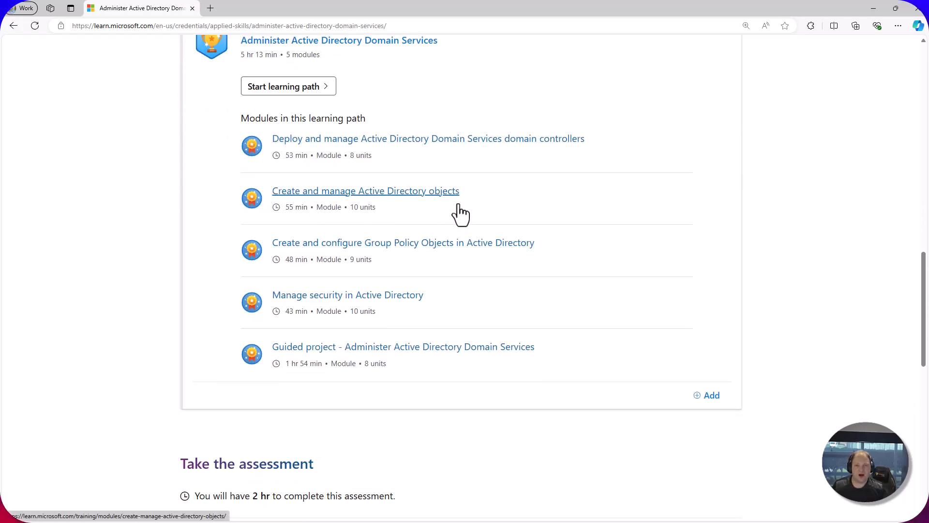
pyautogui.moveTo(470, 204)
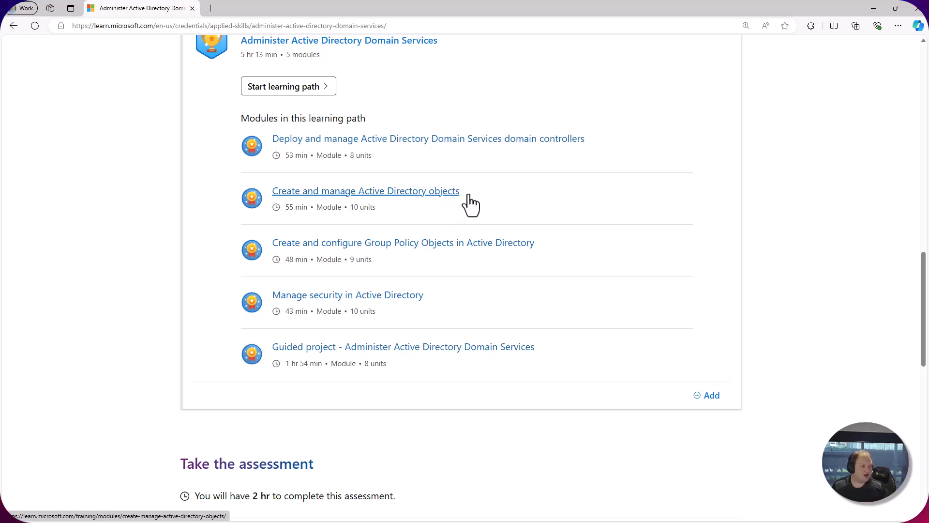
pyautogui.moveTo(368, 259)
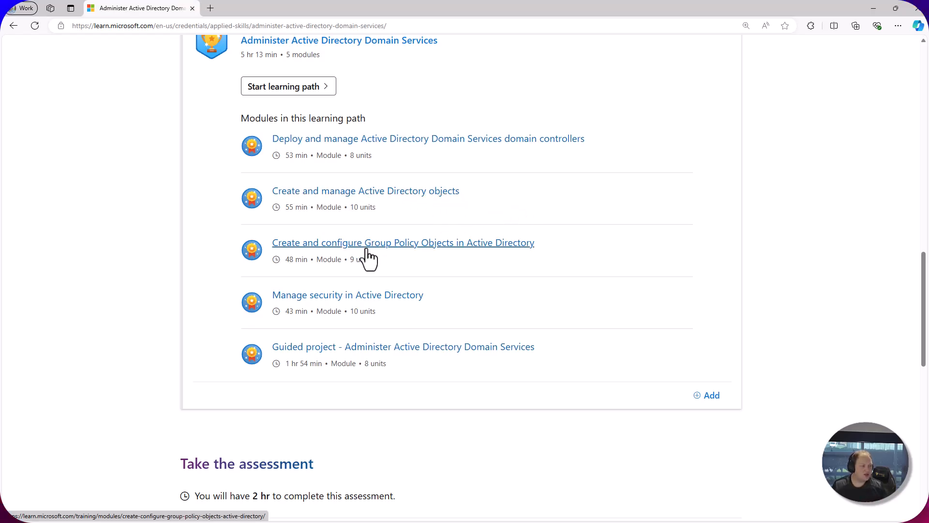
pyautogui.moveTo(408, 255)
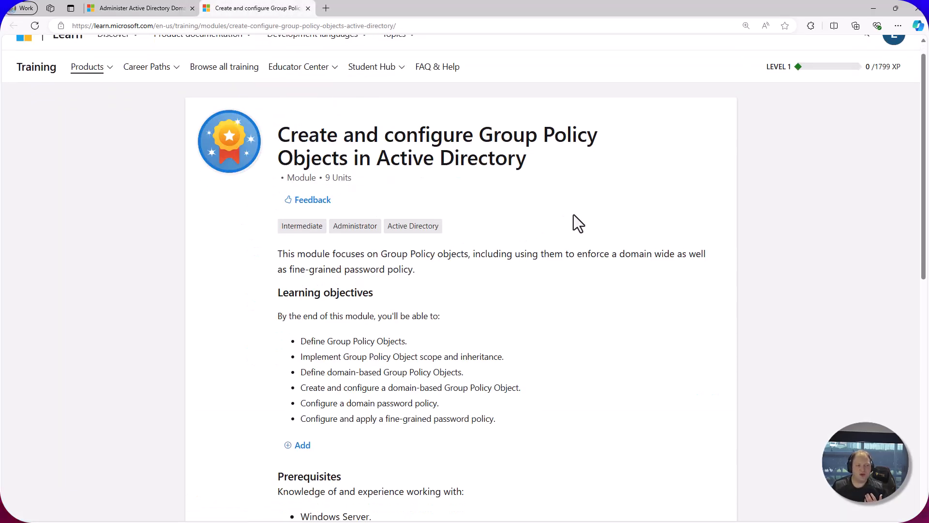
pyautogui.scroll(-3)
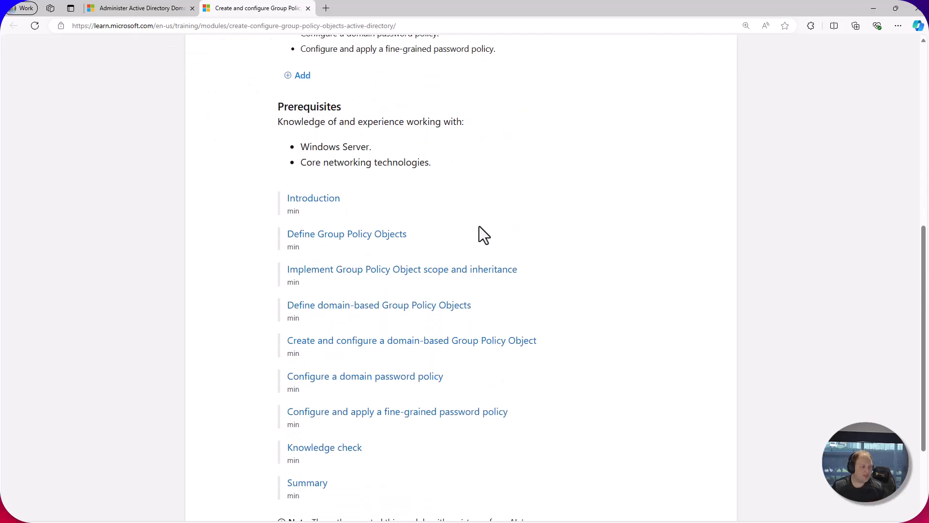
pyautogui.scroll(3)
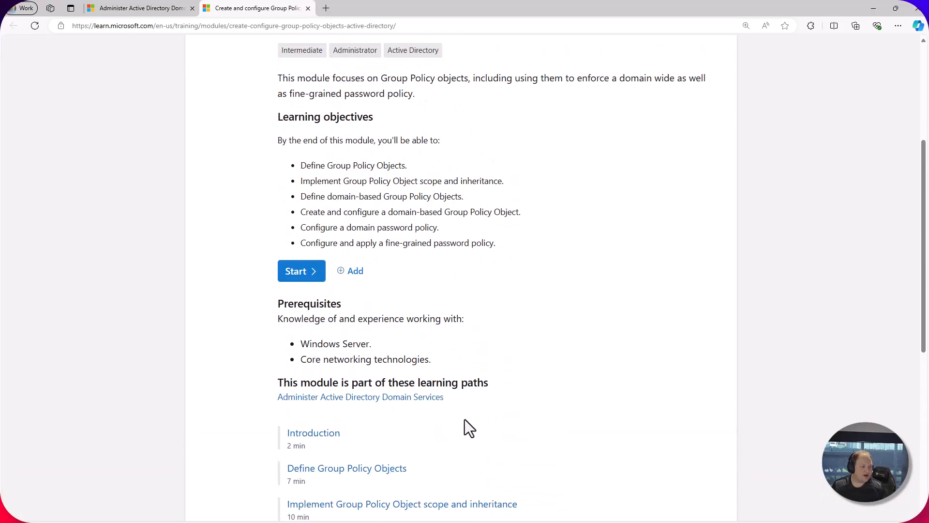
pyautogui.scroll(3)
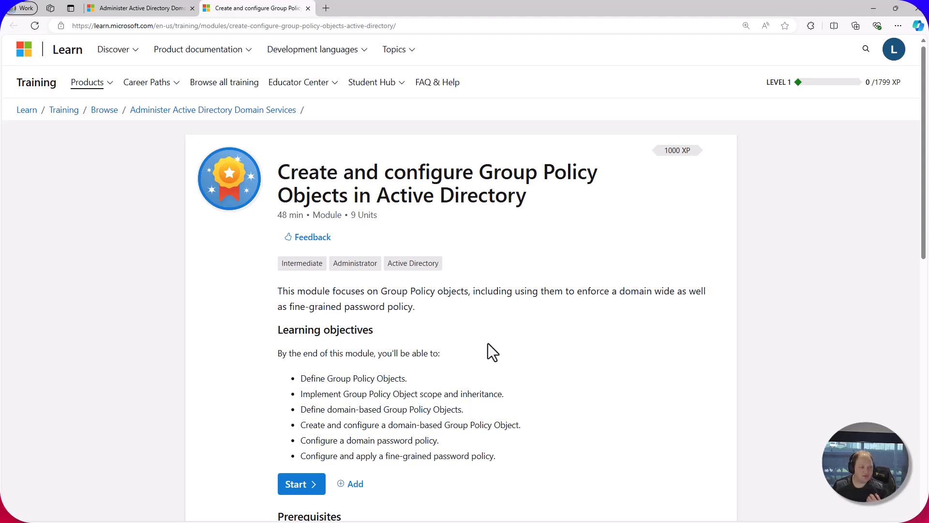
pyautogui.moveTo(308, 236)
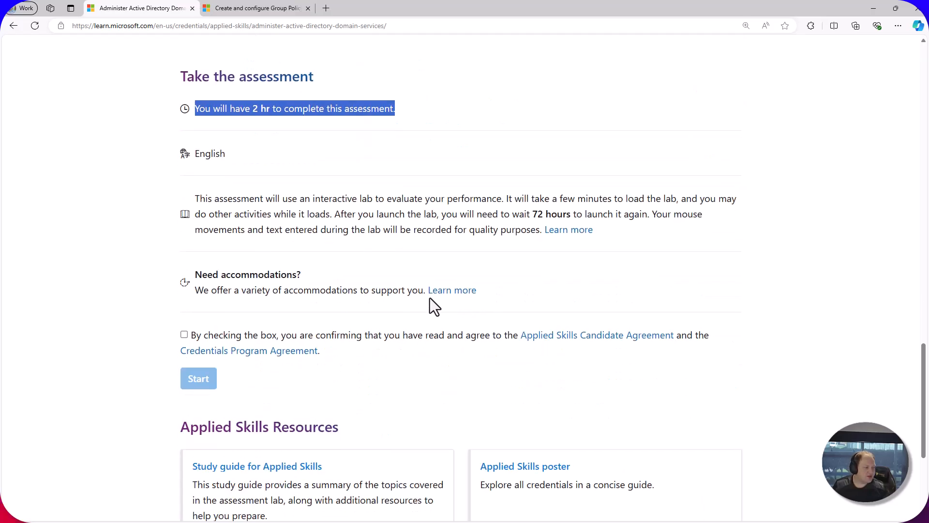
# Accept the candidate and program agreements for the Active Directory Domain Services assessment
pyautogui.click(185, 334)
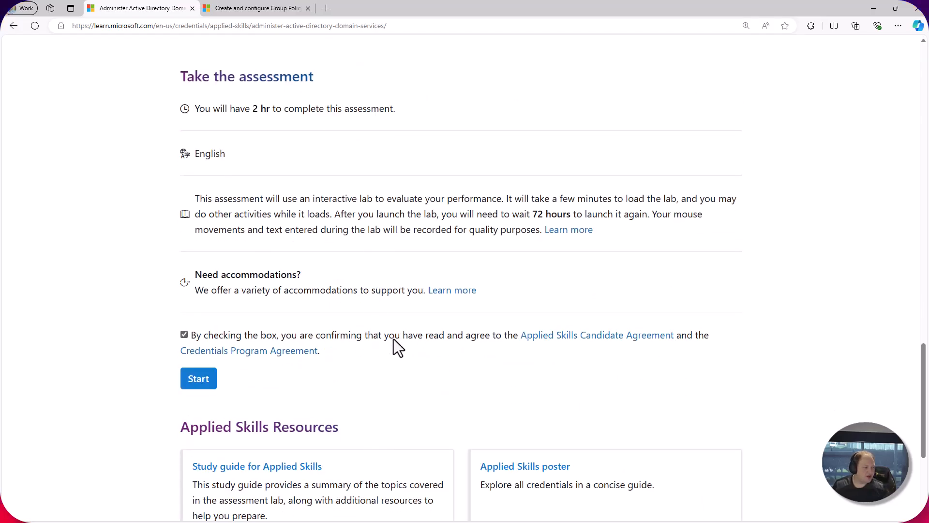
pyautogui.moveTo(344, 268)
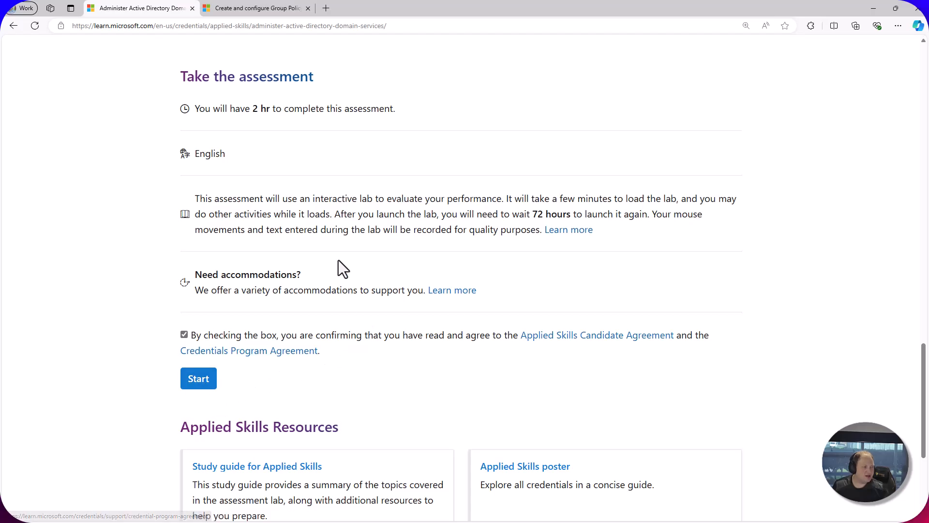
pyautogui.moveTo(393, 181)
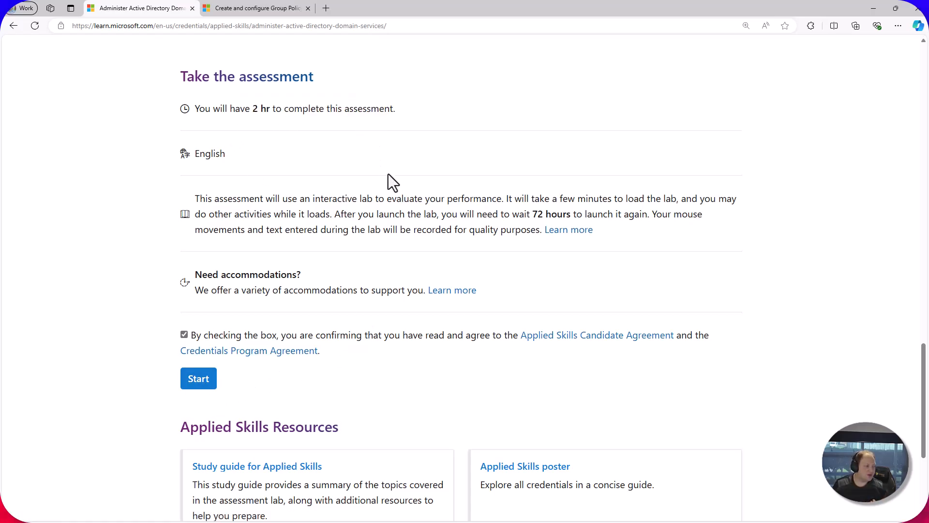
pyautogui.moveTo(228, 202)
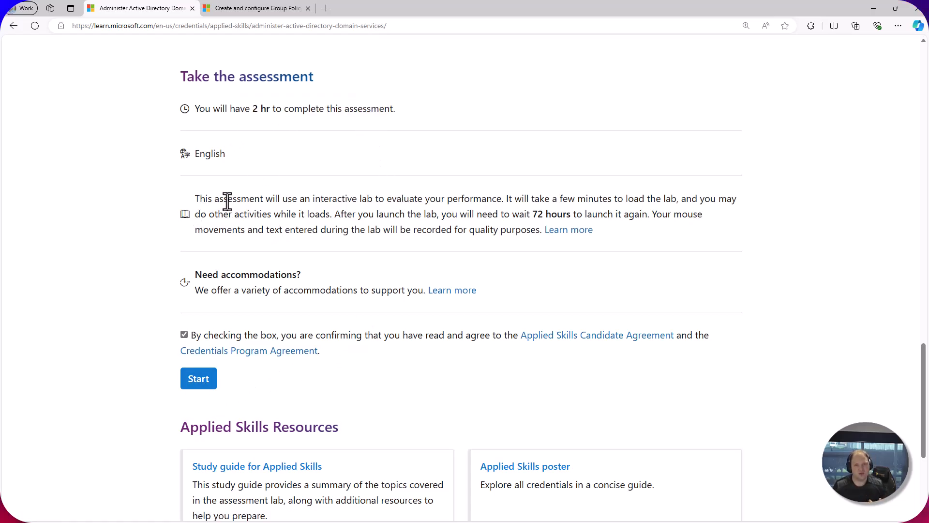
pyautogui.moveTo(474, 210)
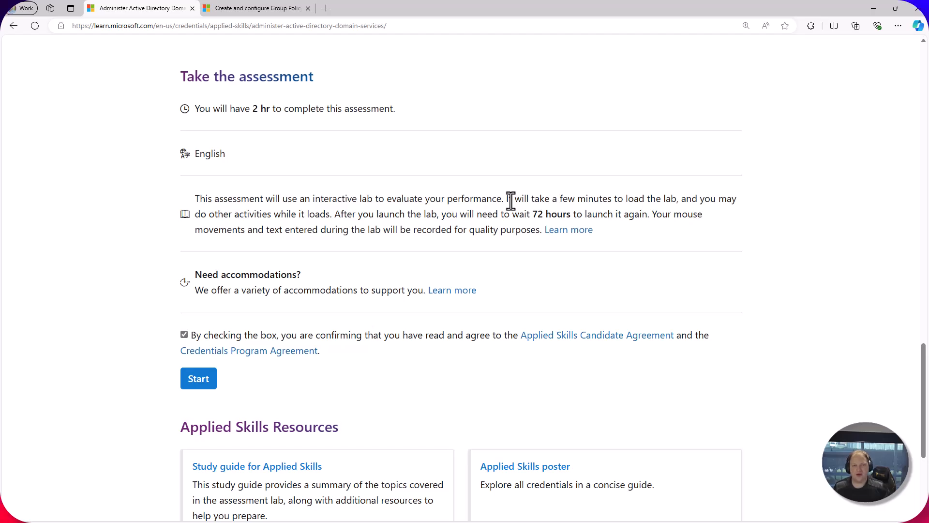
pyautogui.moveTo(498, 221)
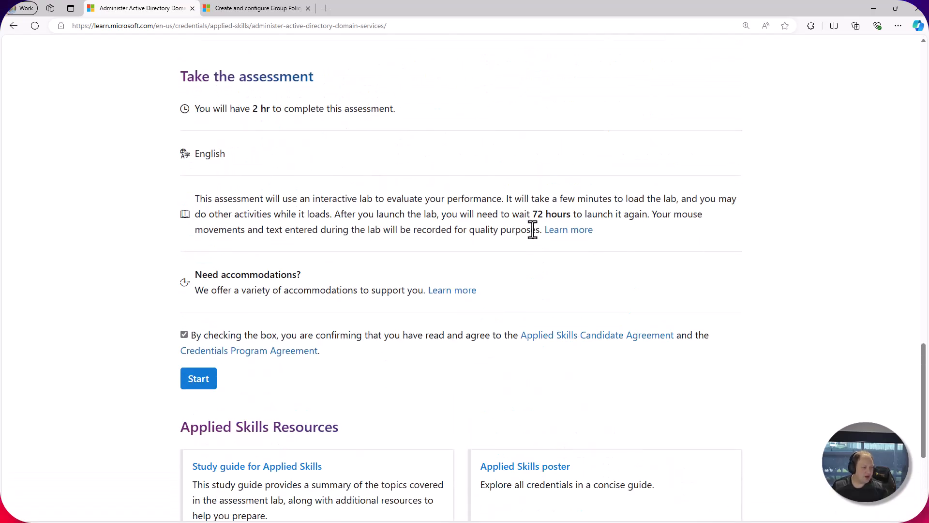
# Scroll up the Microsoft Learn profile page toward the Credentials section
pyautogui.scroll(3)
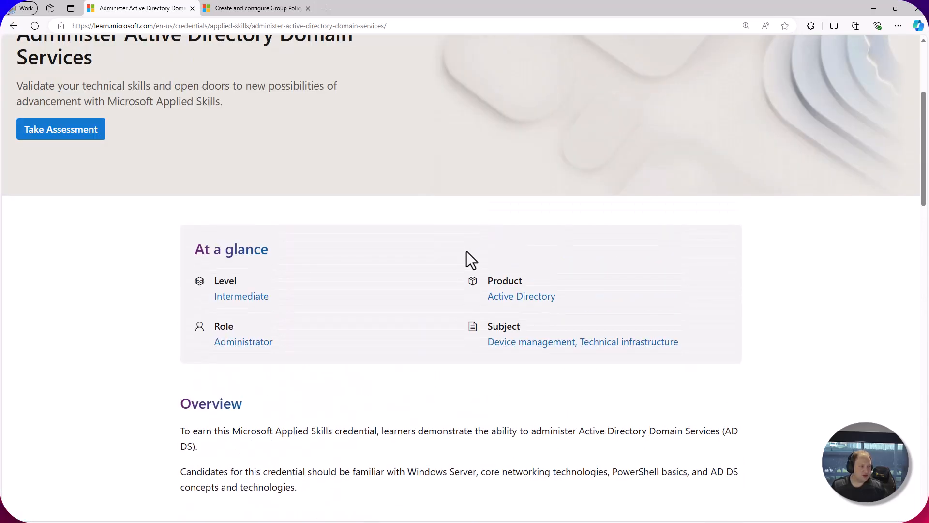
pyautogui.scroll(3)
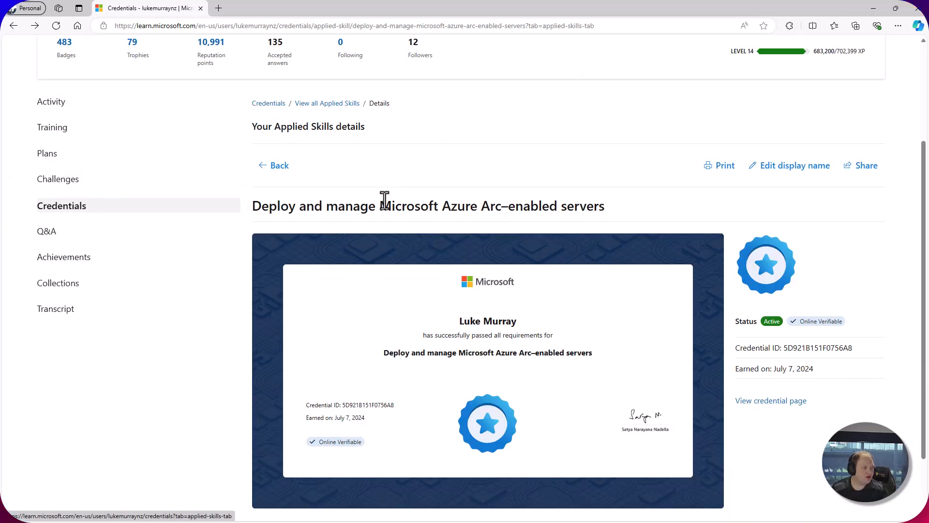
pyautogui.moveTo(391, 188)
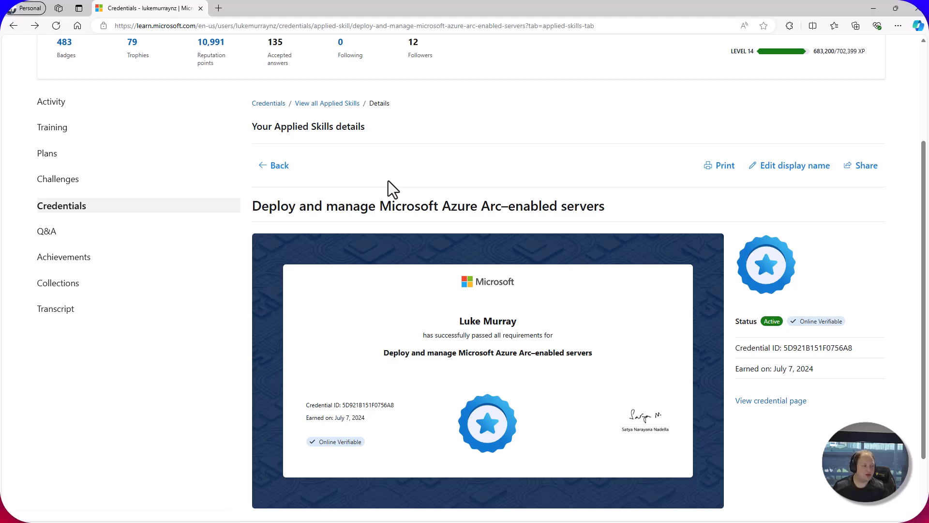
pyautogui.scroll(-3)
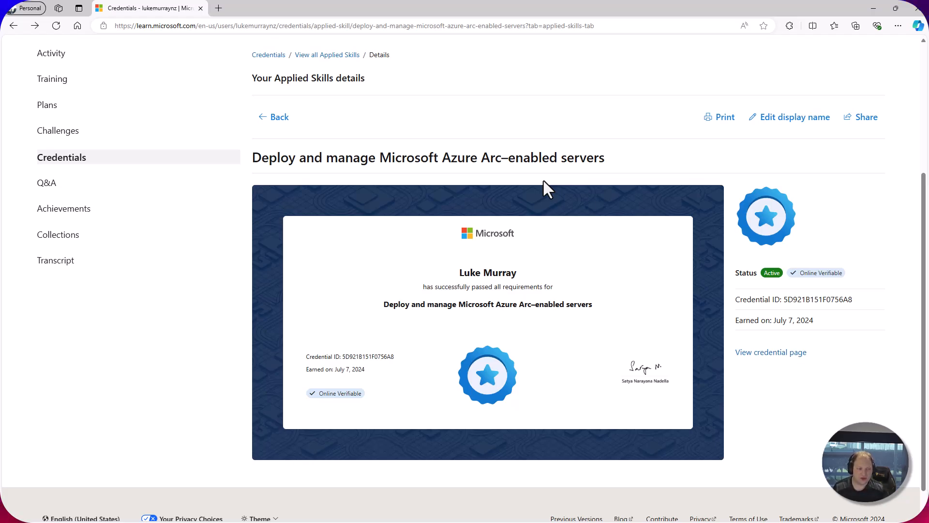
pyautogui.moveTo(837, 331)
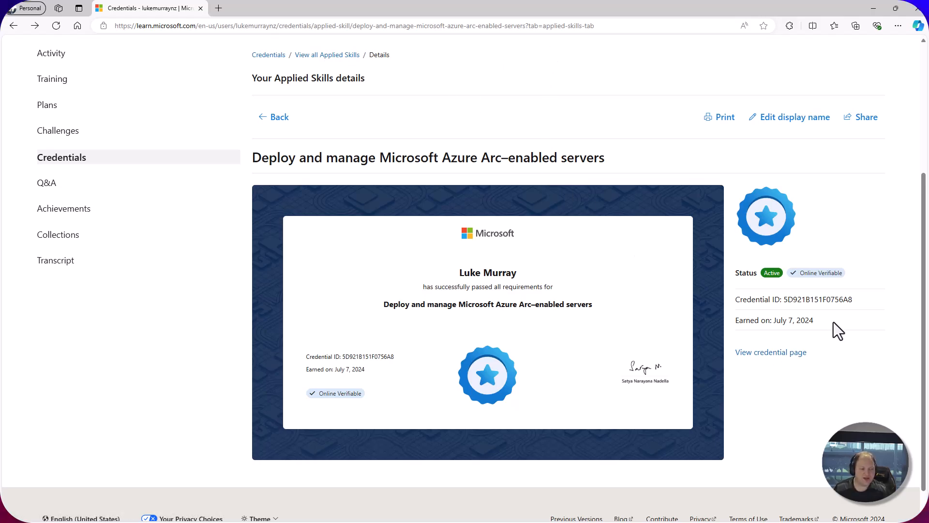
pyautogui.doubleClick(791, 320)
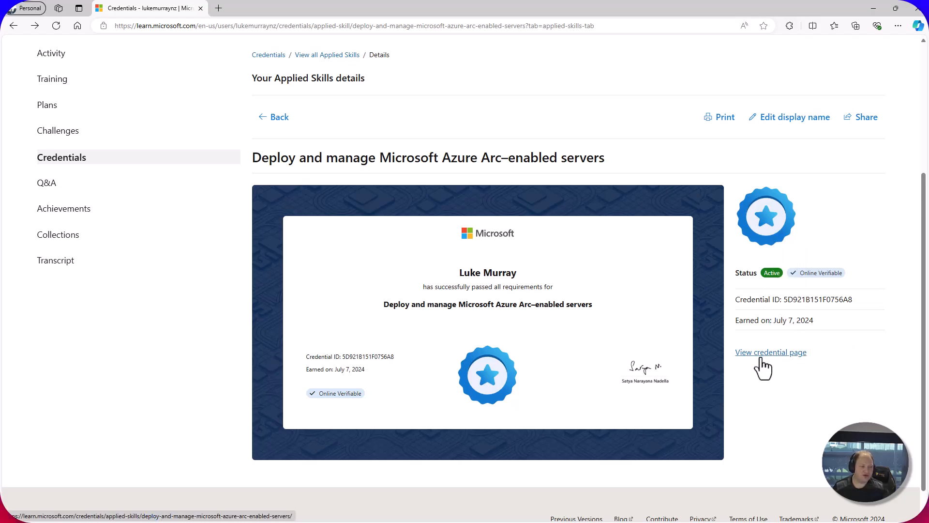
pyautogui.moveTo(782, 286)
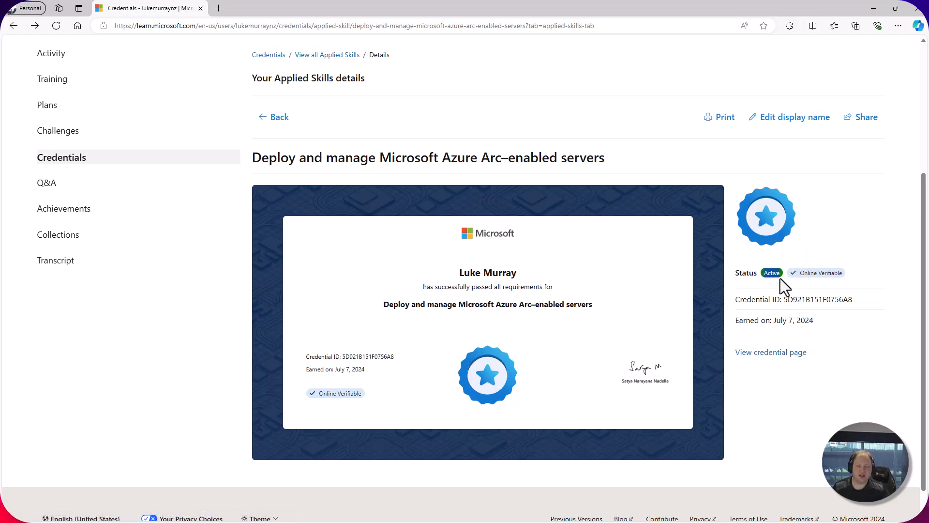
pyautogui.moveTo(803, 285)
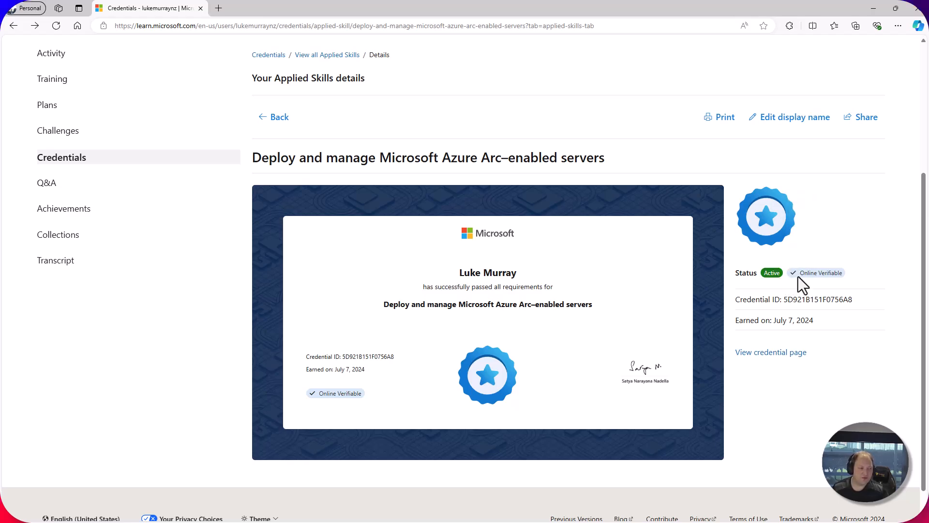
pyautogui.click(719, 117)
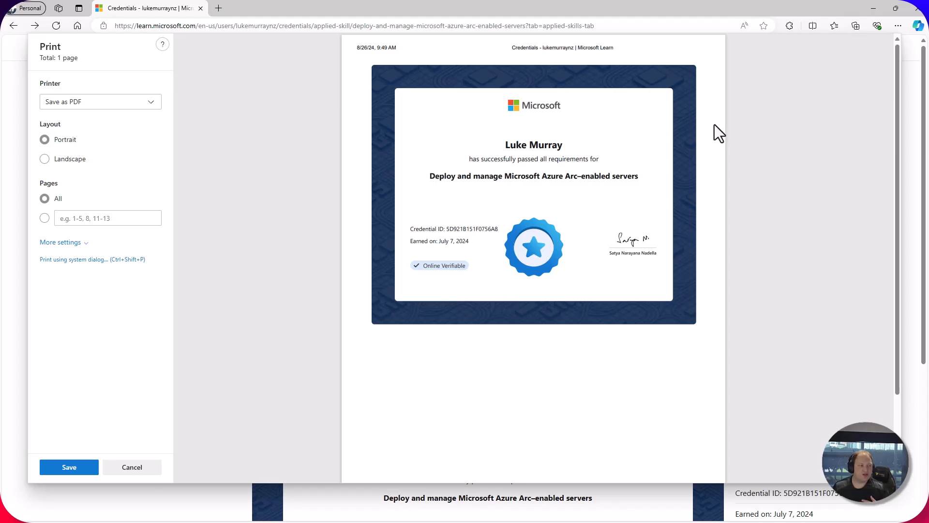
pyautogui.moveTo(187, 480)
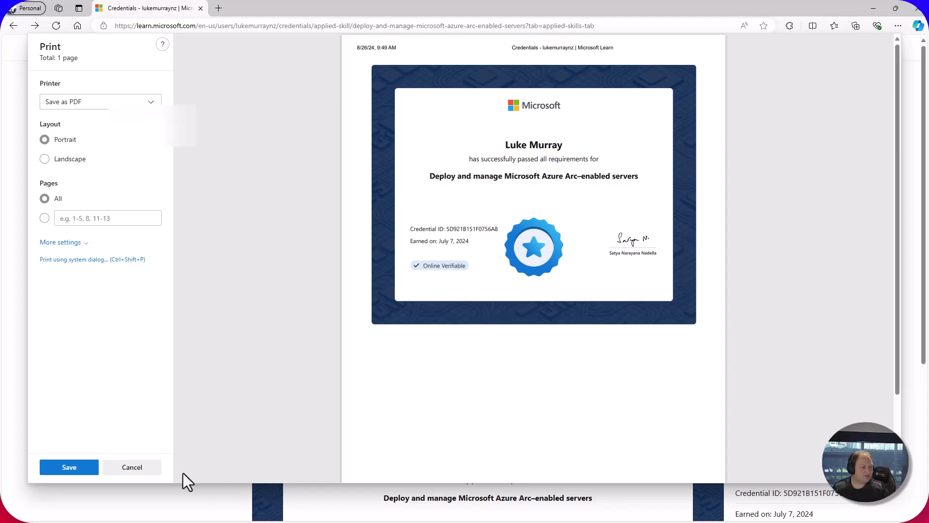
pyautogui.click(132, 467)
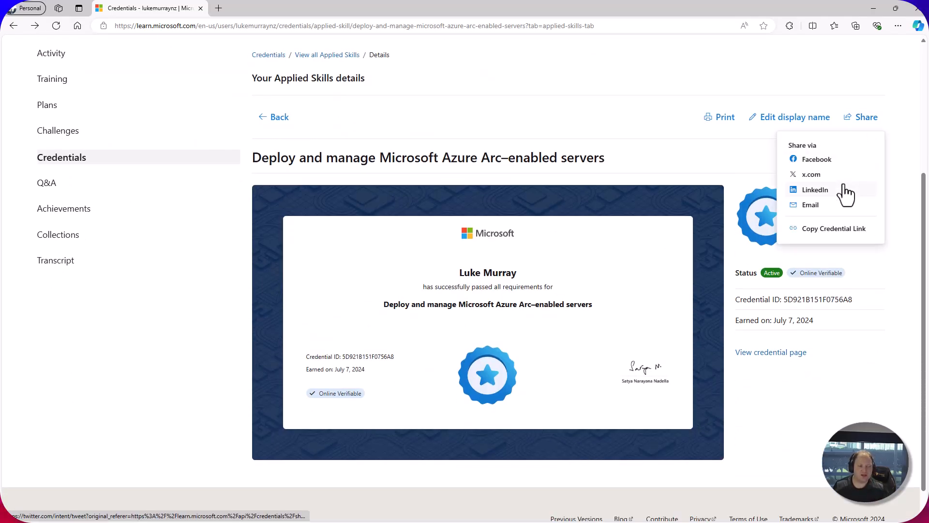
# Copy the Azure Arc–enabled servers credential link and dismiss the 'URL copied!' popup
pyautogui.click(835, 228)
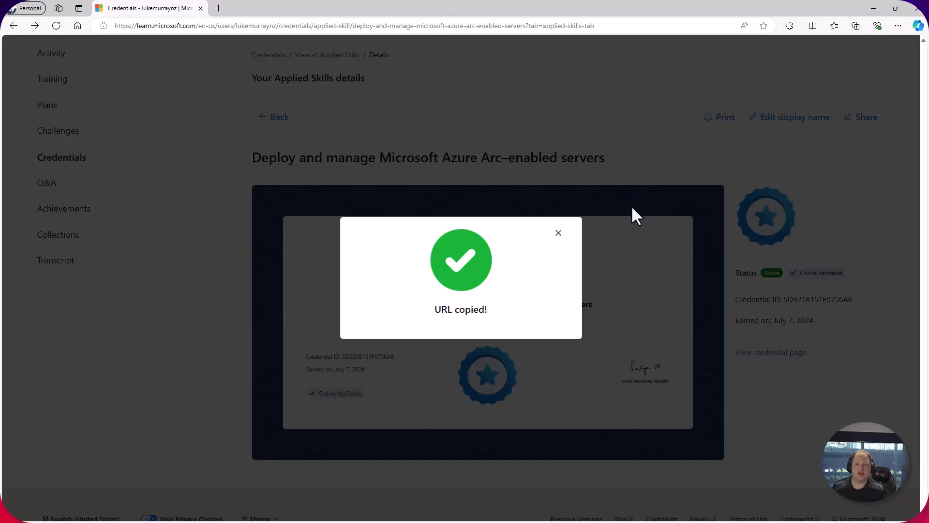
pyautogui.click(558, 232)
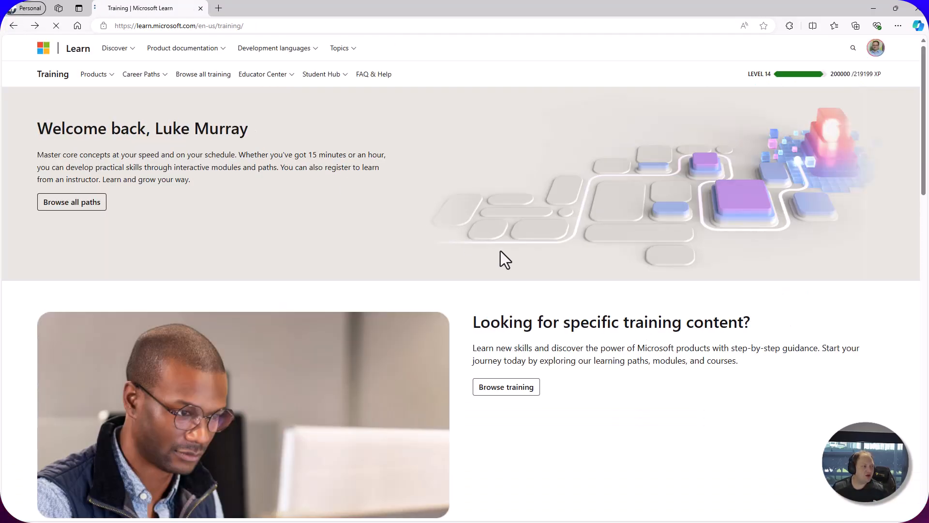
# Scroll down the Microsoft Learn Training landing page
pyautogui.scroll(-3)
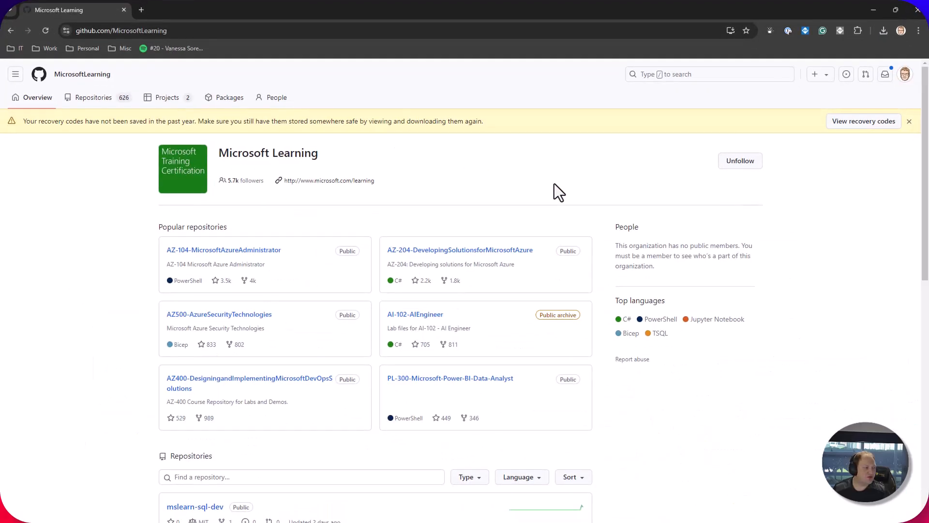
# Filter the MicrosoftLearning repositories by 'Active Direc' to show only AZ-1008
pyautogui.press('ctrl+plus')
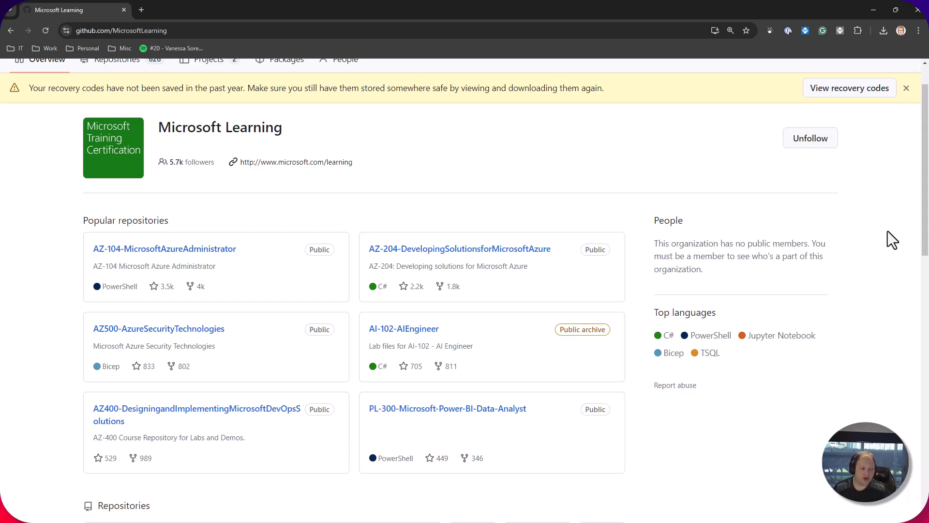
pyautogui.moveTo(214, 52)
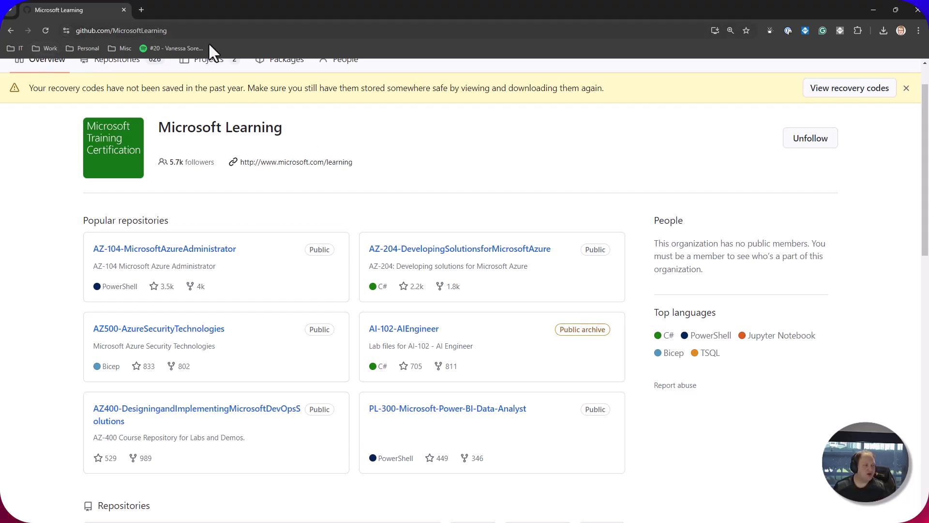
pyautogui.moveTo(424, 106)
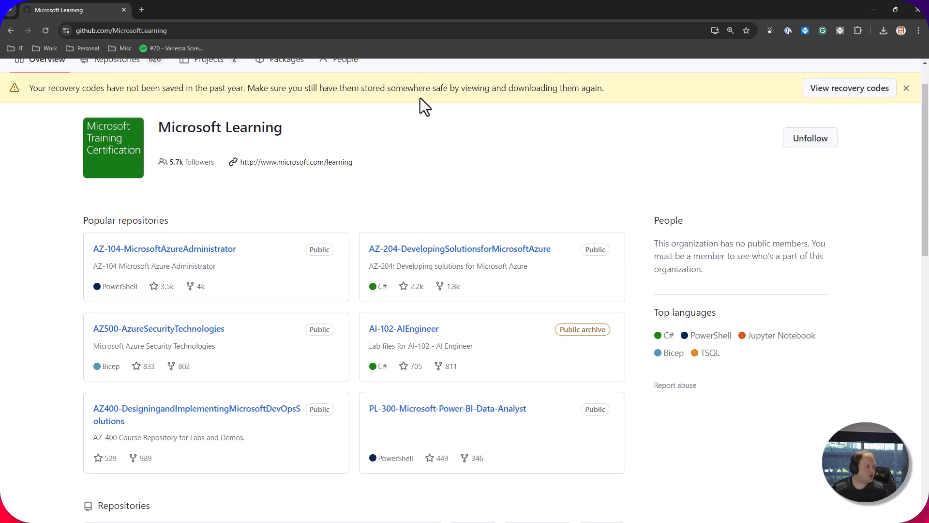
pyautogui.scroll(-3)
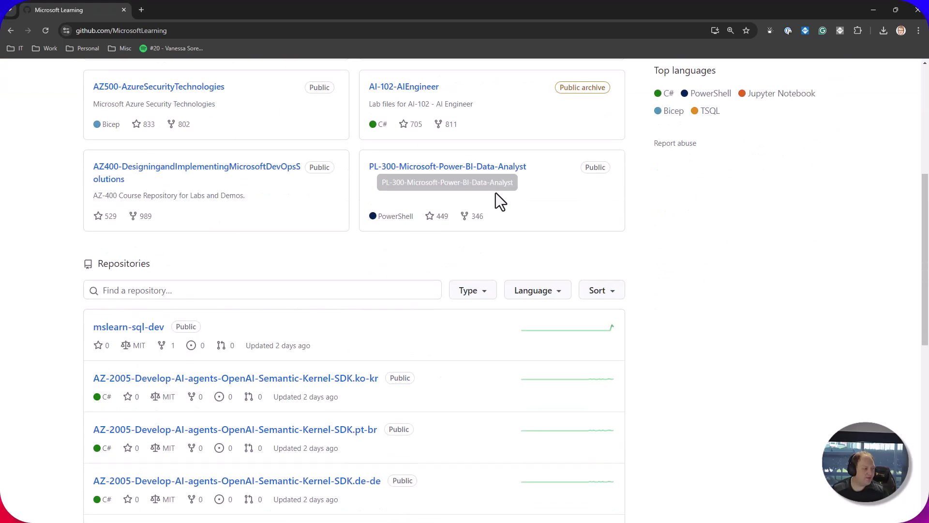
pyautogui.scroll(-3)
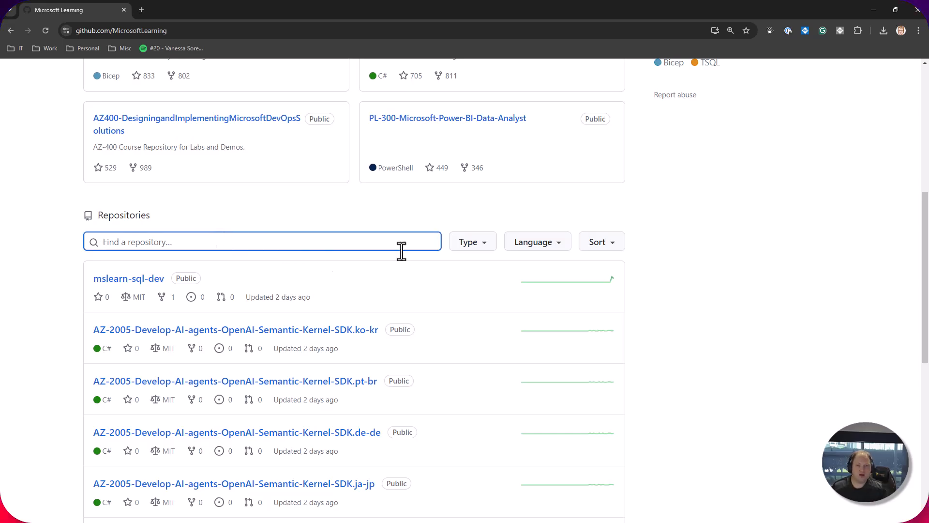
pyautogui.write('Active Direc')
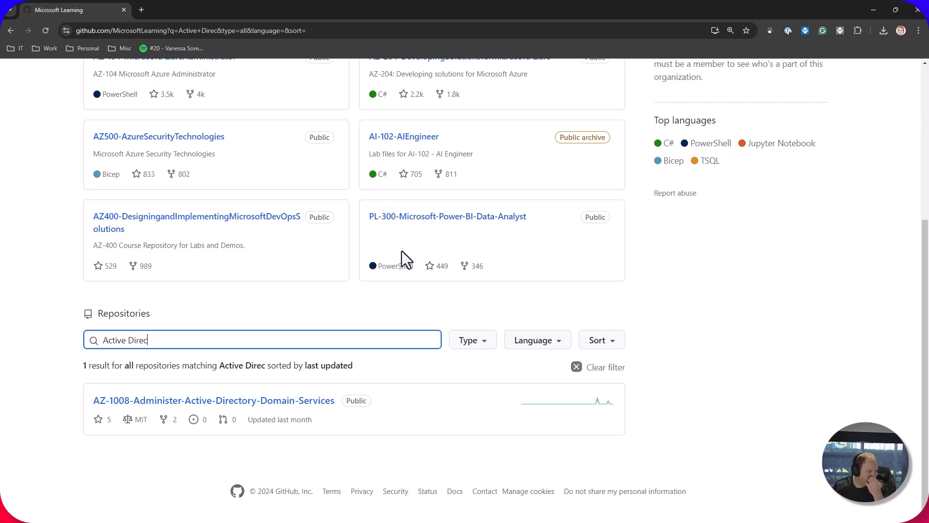
pyautogui.moveTo(492, 371)
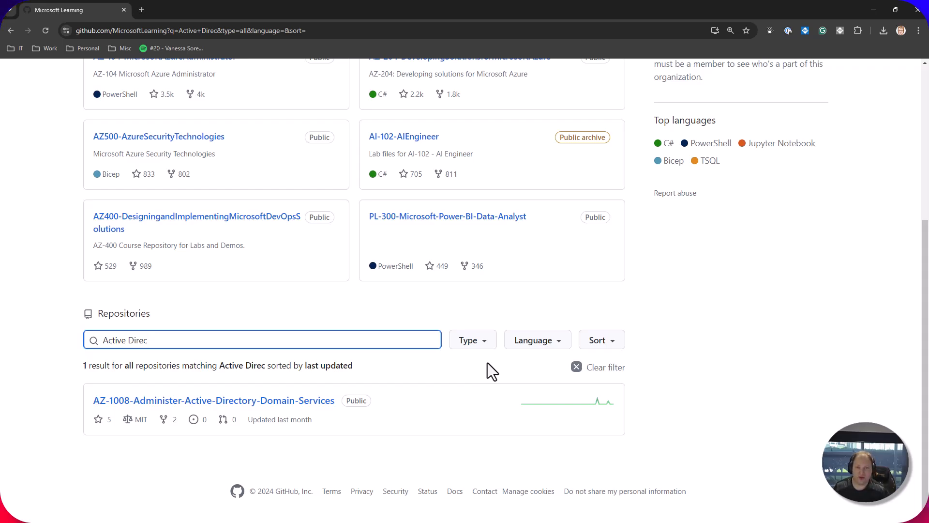
pyautogui.moveTo(213, 400)
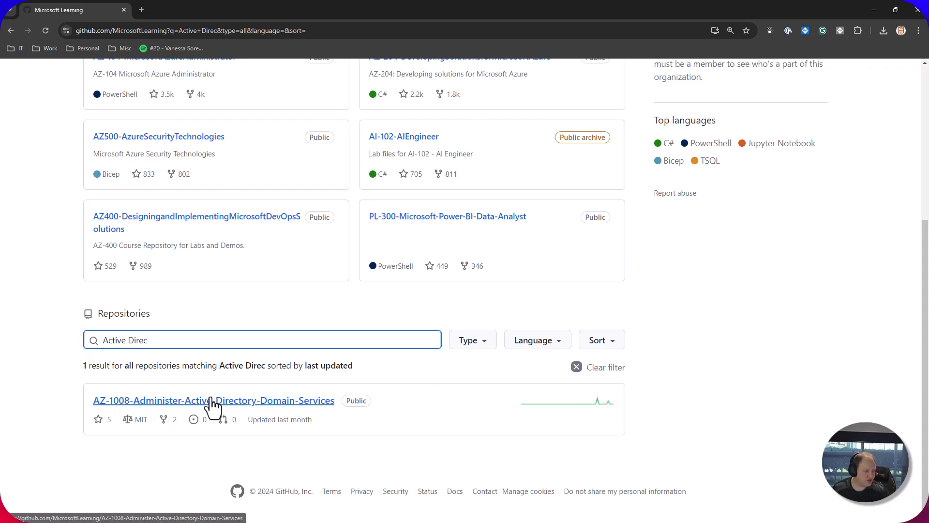
# Open the AZ-1008 repository, then its microsoftlearning.github.io lab site with five labs
pyautogui.click(213, 400)
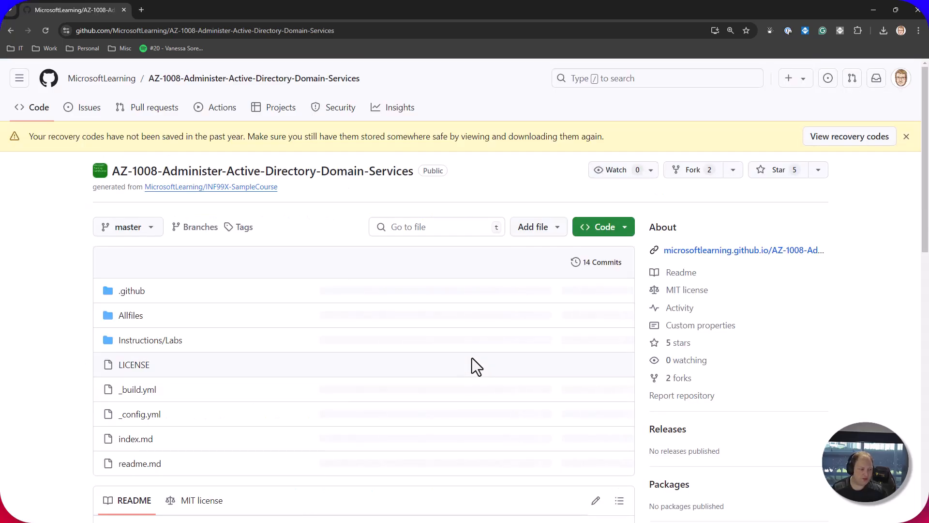
pyautogui.scroll(-3)
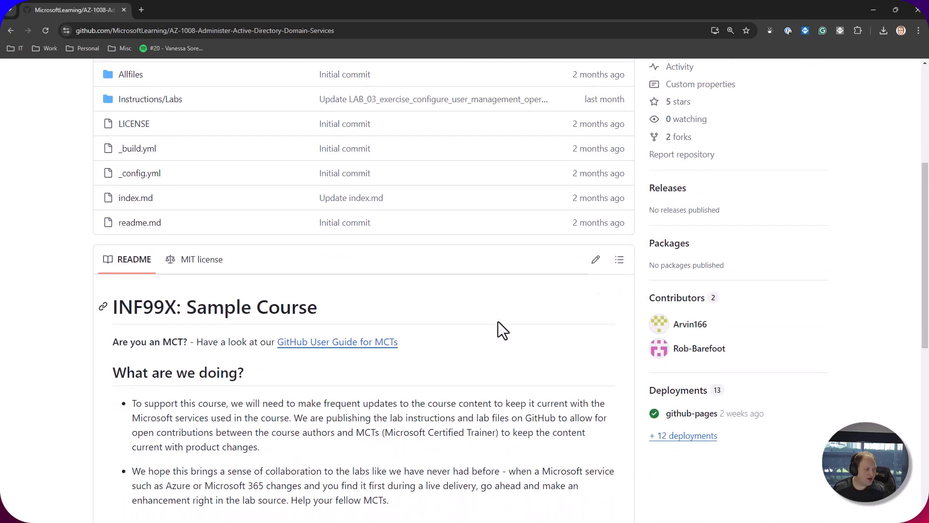
pyautogui.scroll(3)
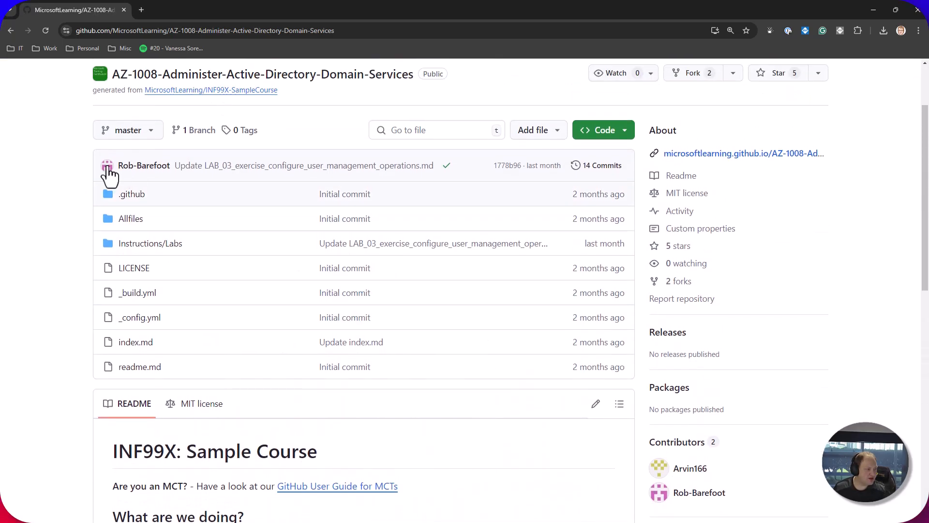
pyautogui.moveTo(131, 218)
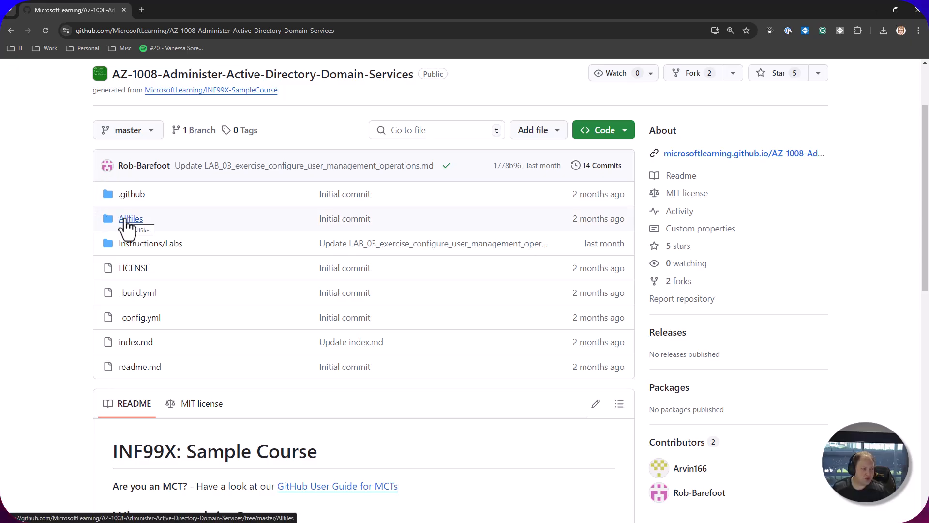
pyautogui.moveTo(150, 243)
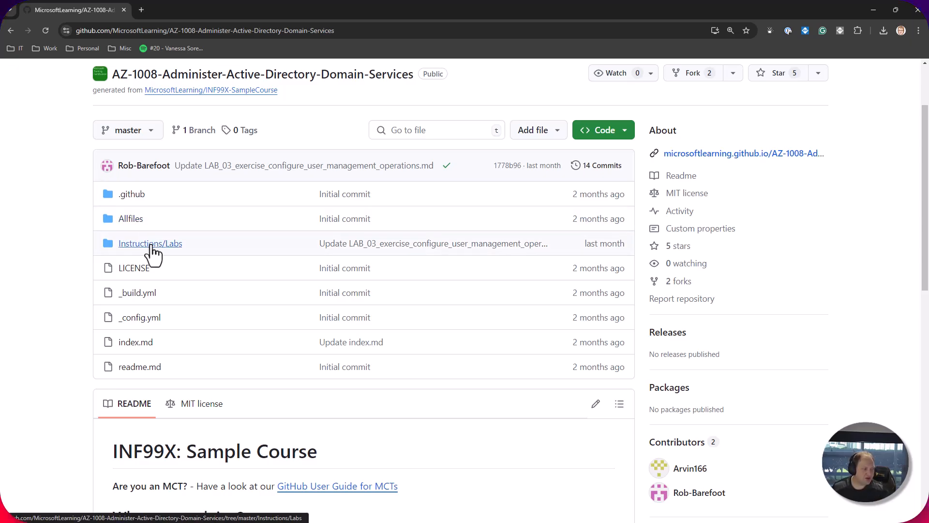
pyautogui.moveTo(708, 156)
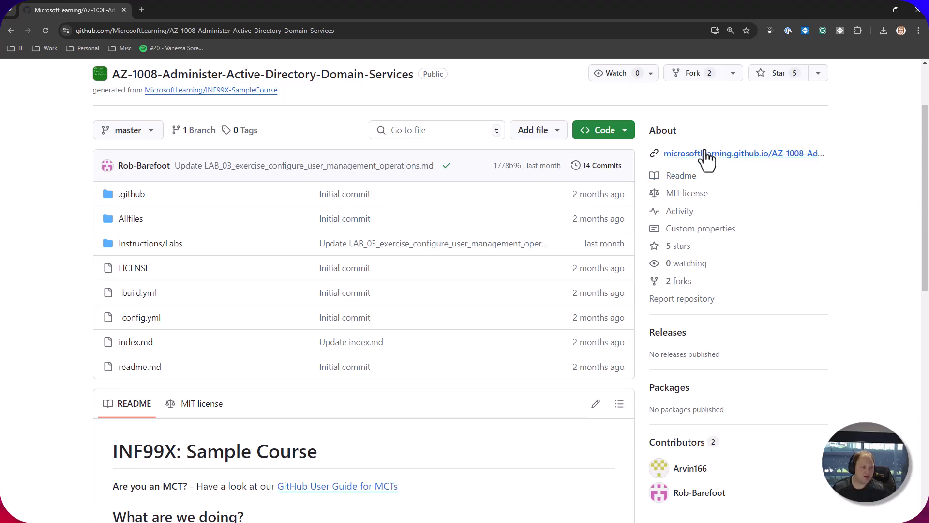
pyautogui.click(743, 153)
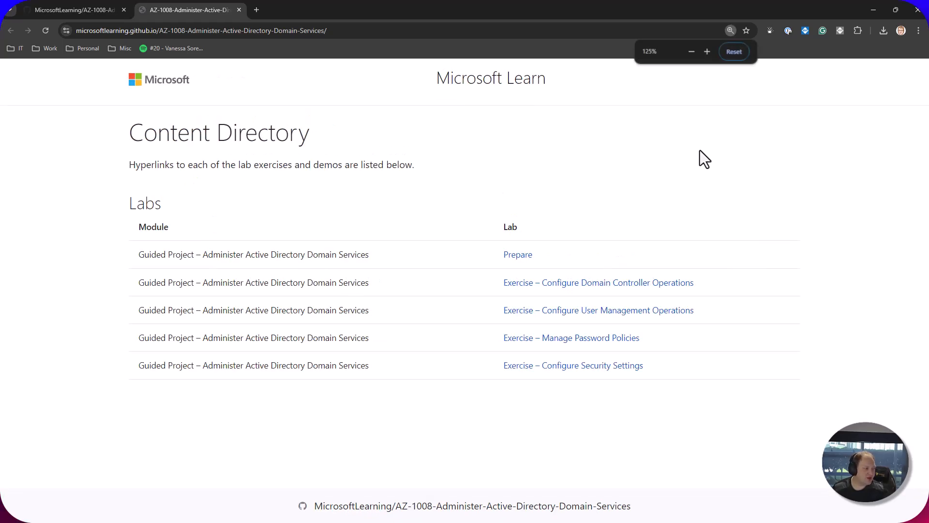
pyautogui.click(691, 51)
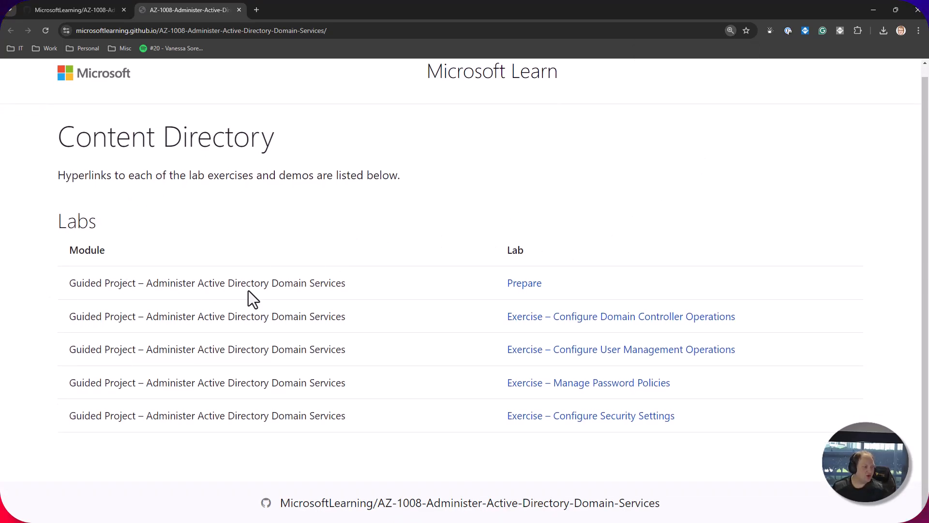
pyautogui.moveTo(264, 338)
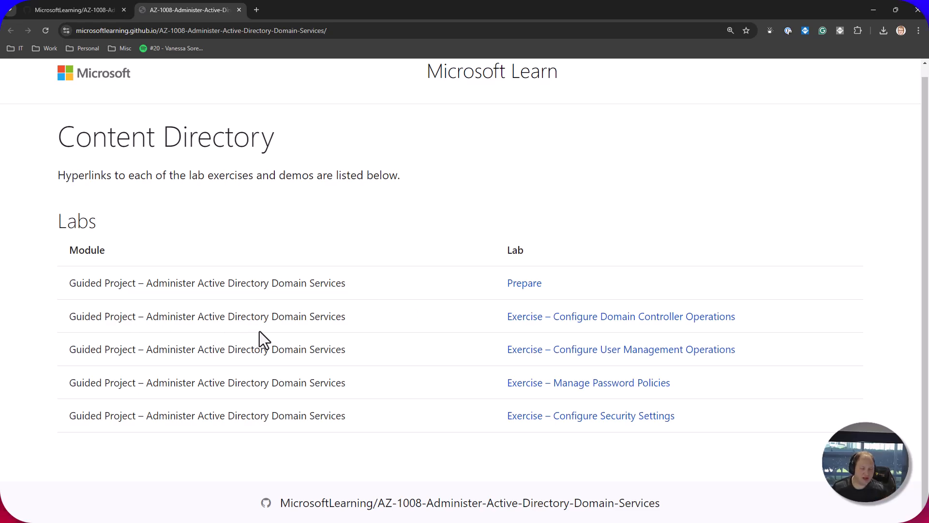
pyautogui.moveTo(508, 327)
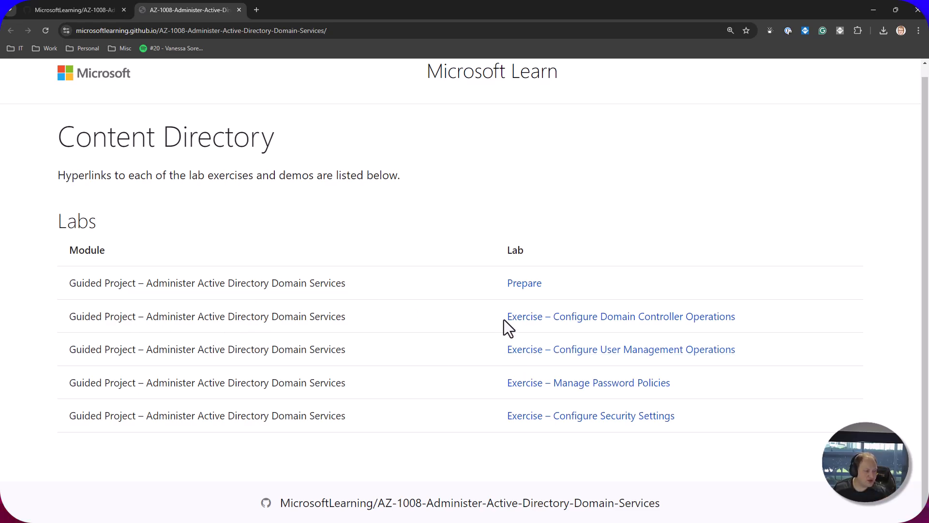
pyautogui.moveTo(697, 329)
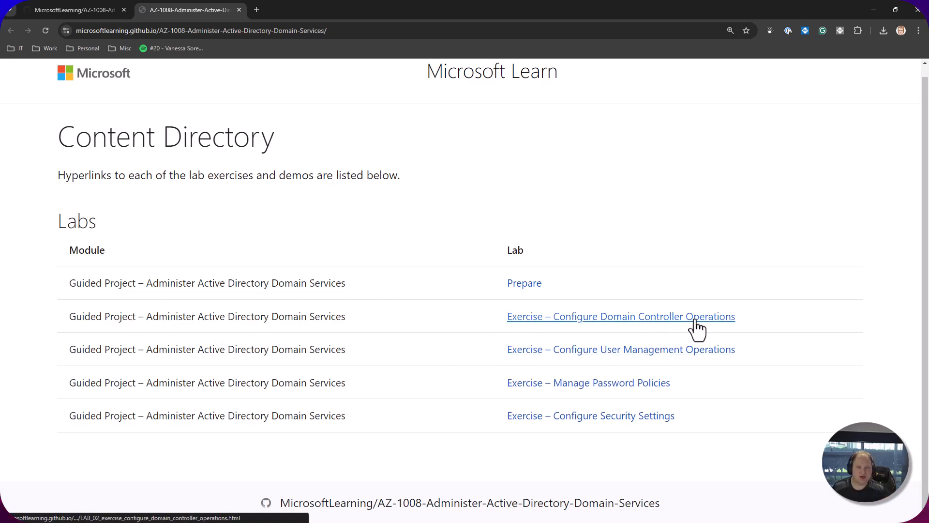
pyautogui.moveTo(681, 333)
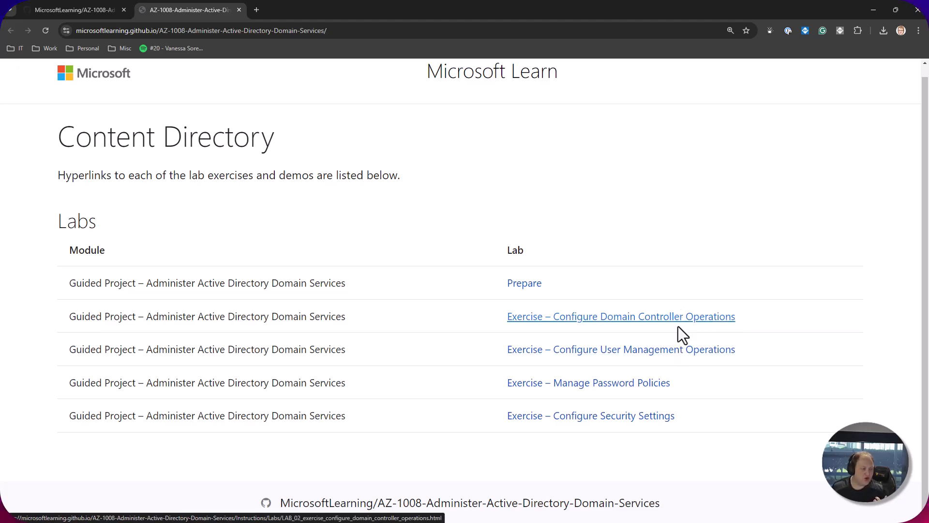
pyautogui.moveTo(652, 329)
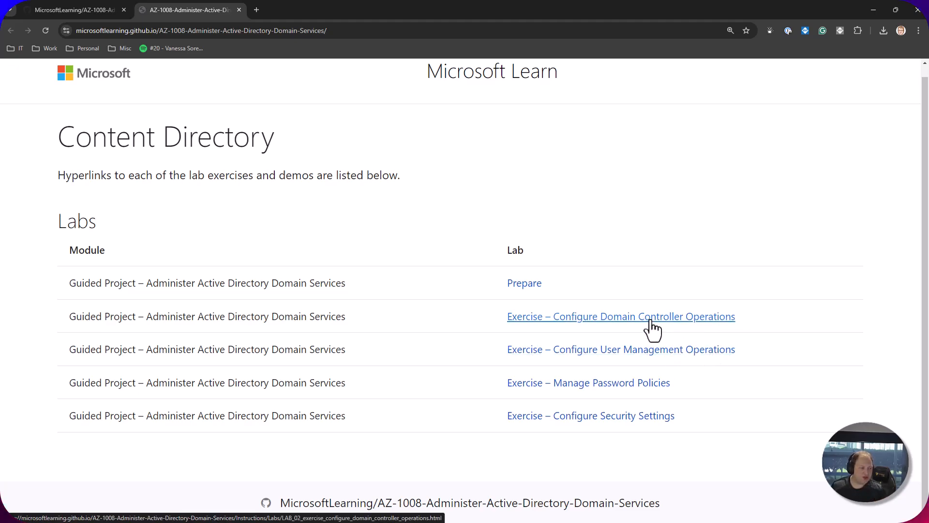
# Open 'Exercise – Configure Domain Controller Operations' and read its promotion, FSMO and site tasks
pyautogui.click(620, 316)
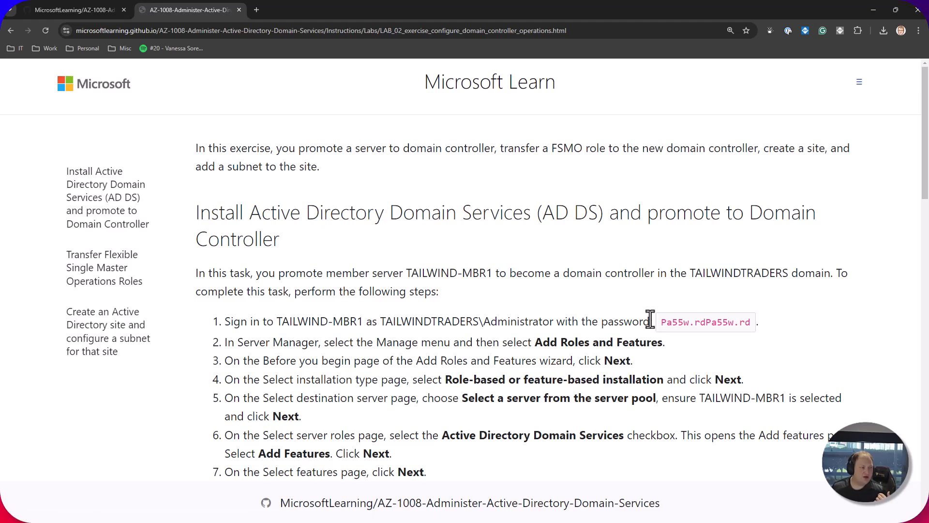
pyautogui.scroll(-3)
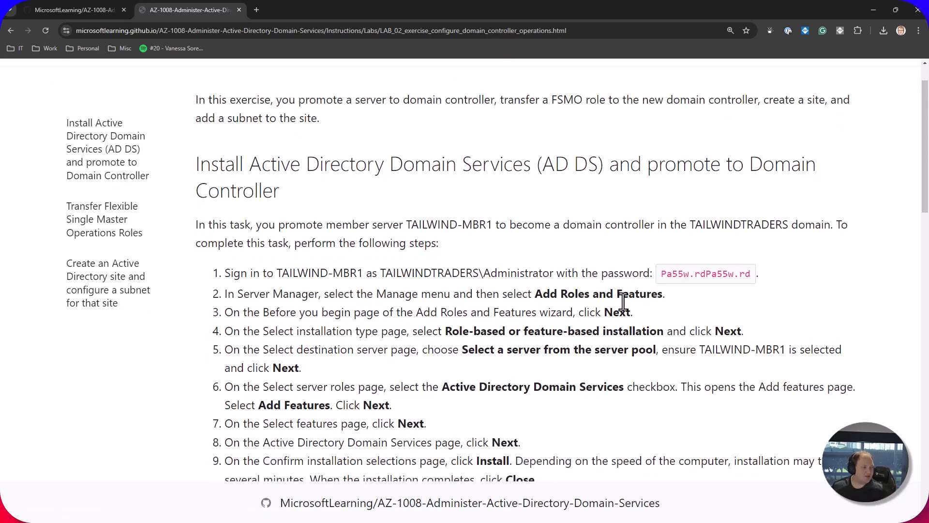
pyautogui.scroll(-3)
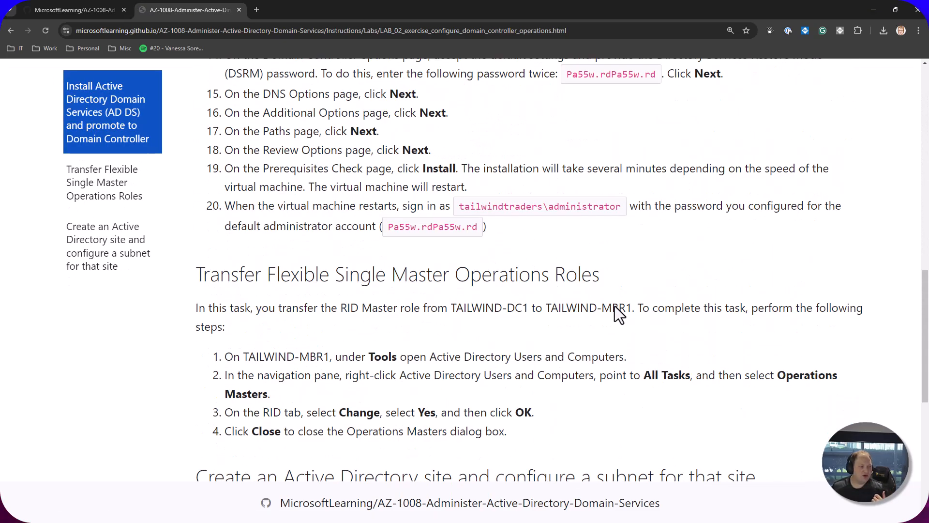
pyautogui.scroll(-3)
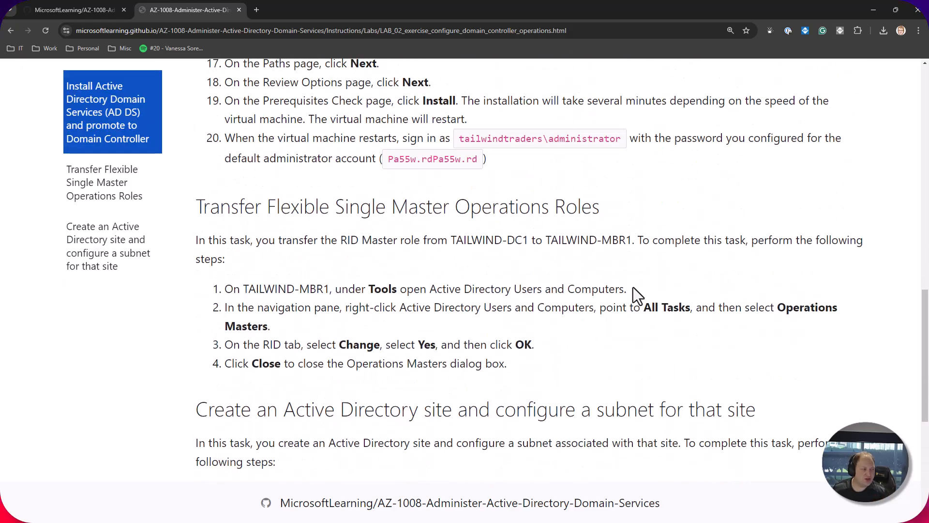
pyautogui.scroll(3)
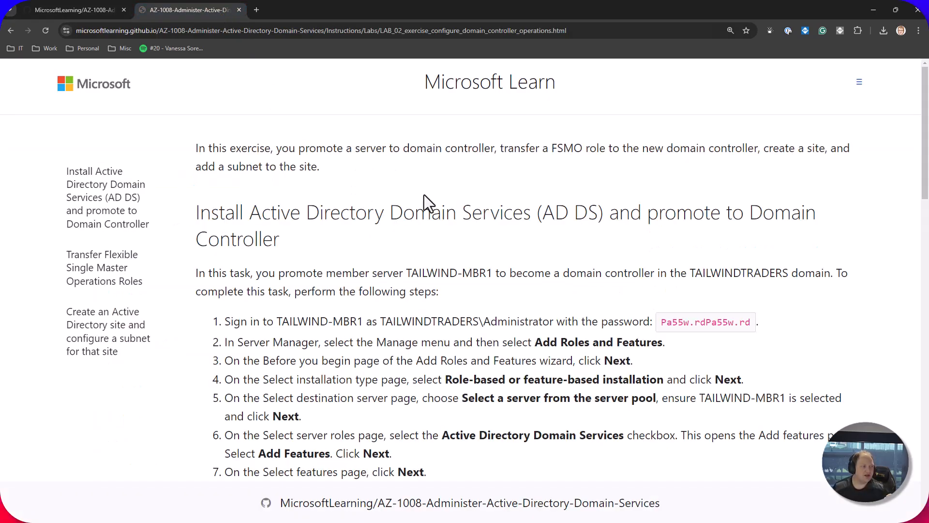
pyautogui.moveTo(428, 194)
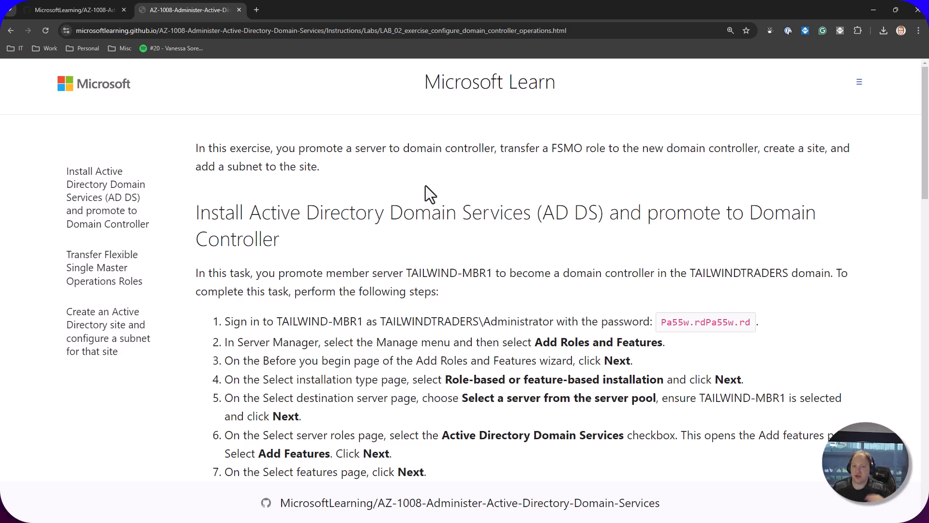
pyautogui.moveTo(433, 190)
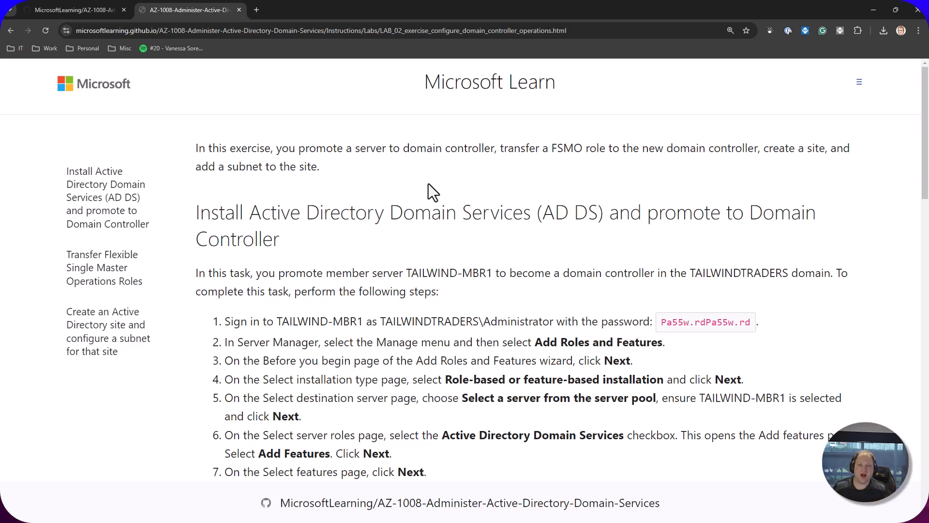
pyautogui.scroll(-3)
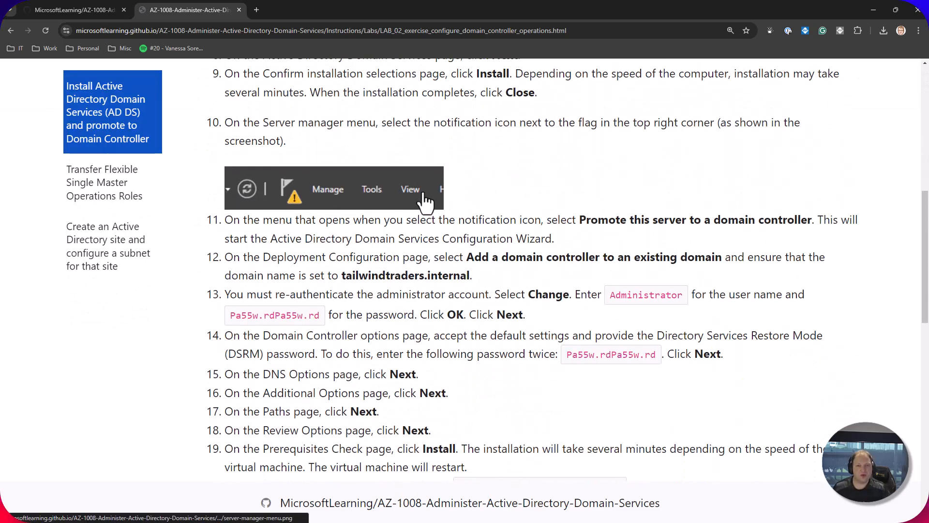
pyautogui.scroll(-3)
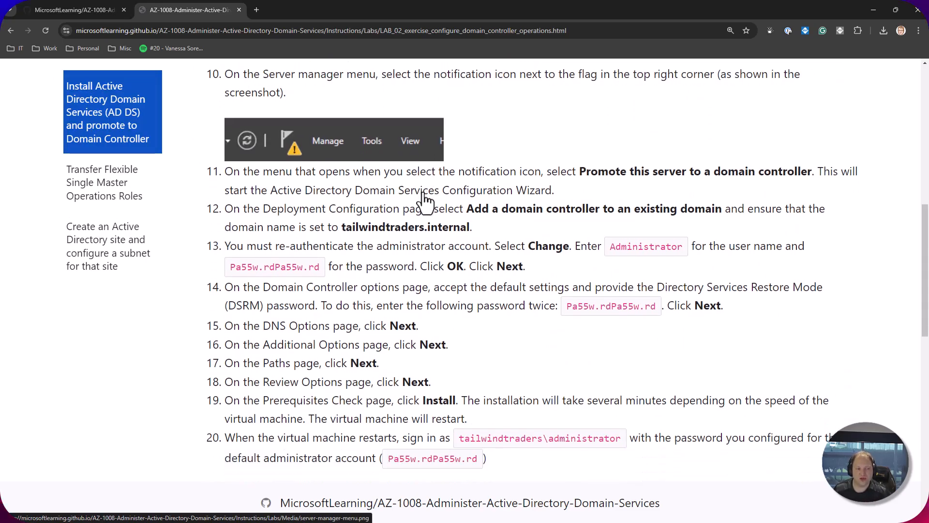
pyautogui.scroll(-3)
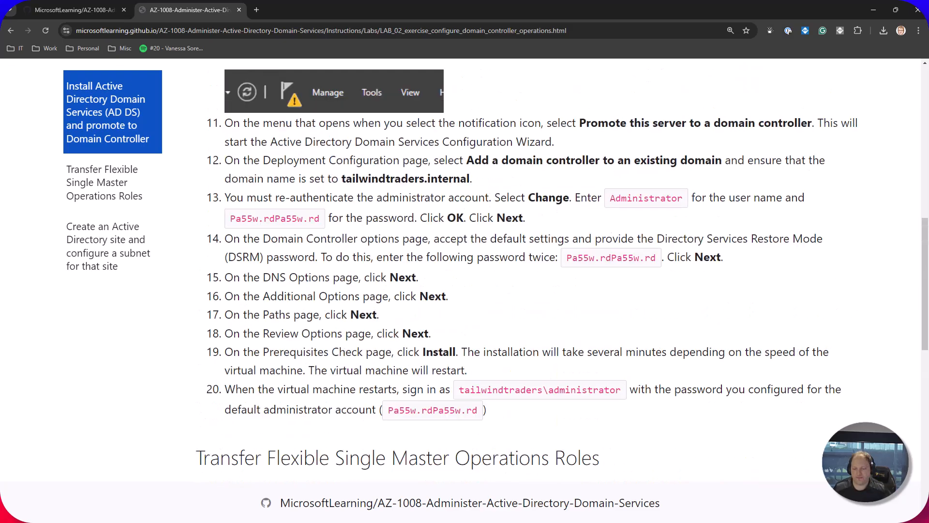